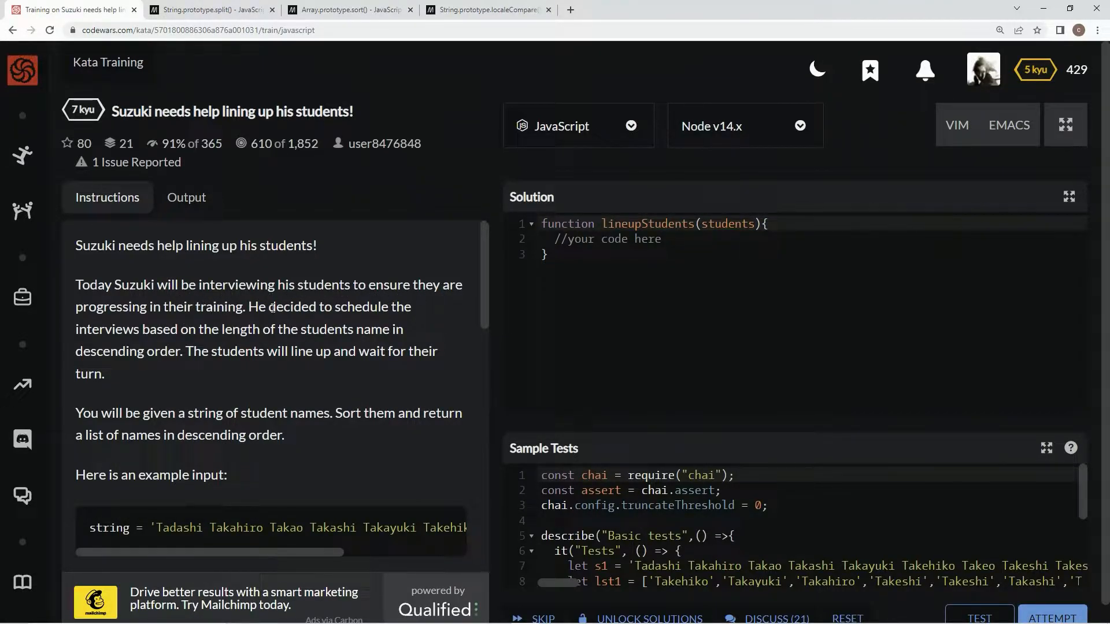
mouse_move(149, 329)
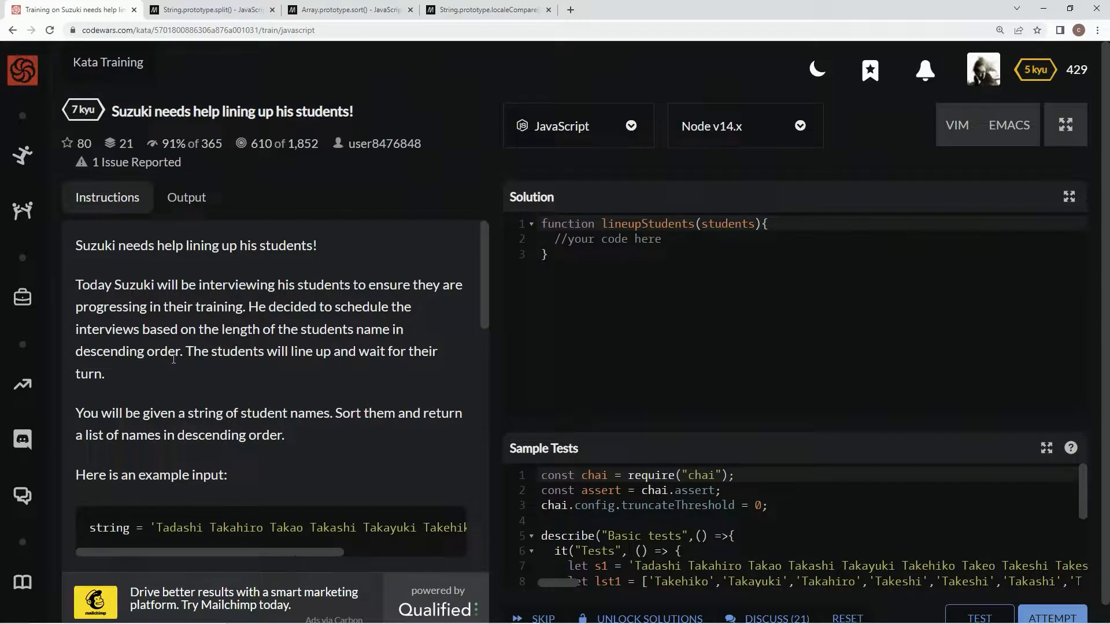
mouse_move(416, 367)
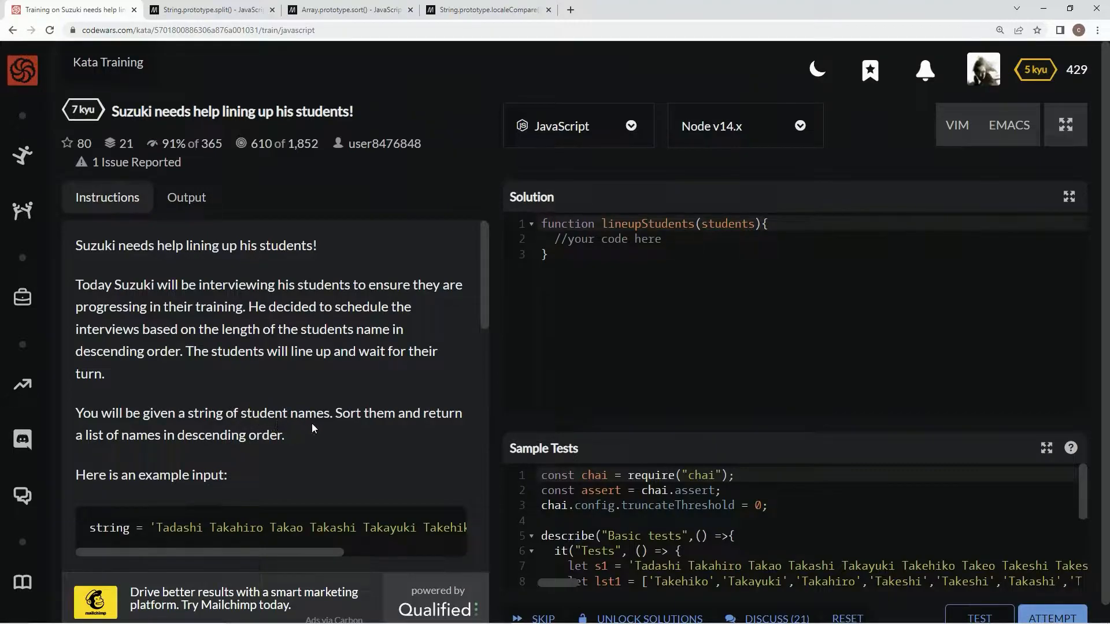
mouse_move(447, 429)
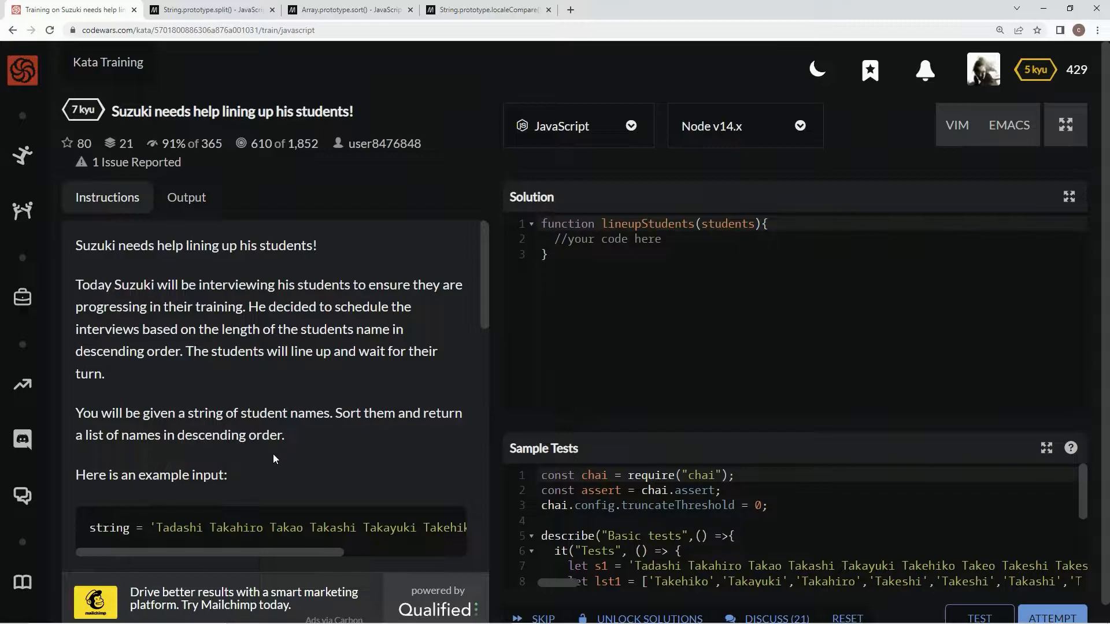
- Rewrite the stub as `const lineupStudents = students =>` and begin the body with `students.split`
scroll(down, 3)
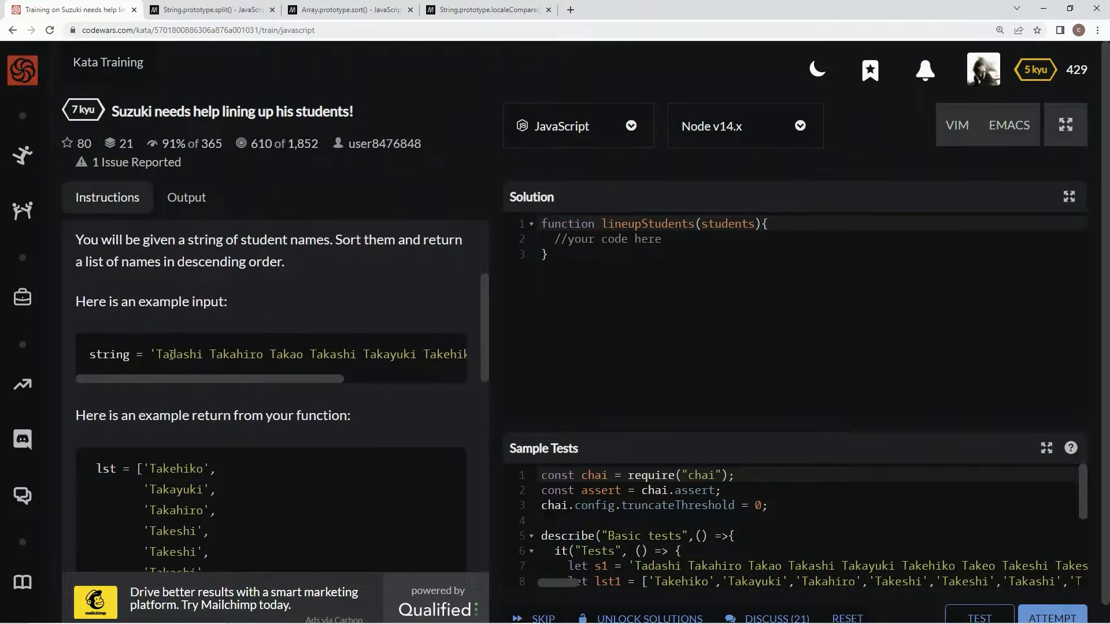
scroll(down, 3)
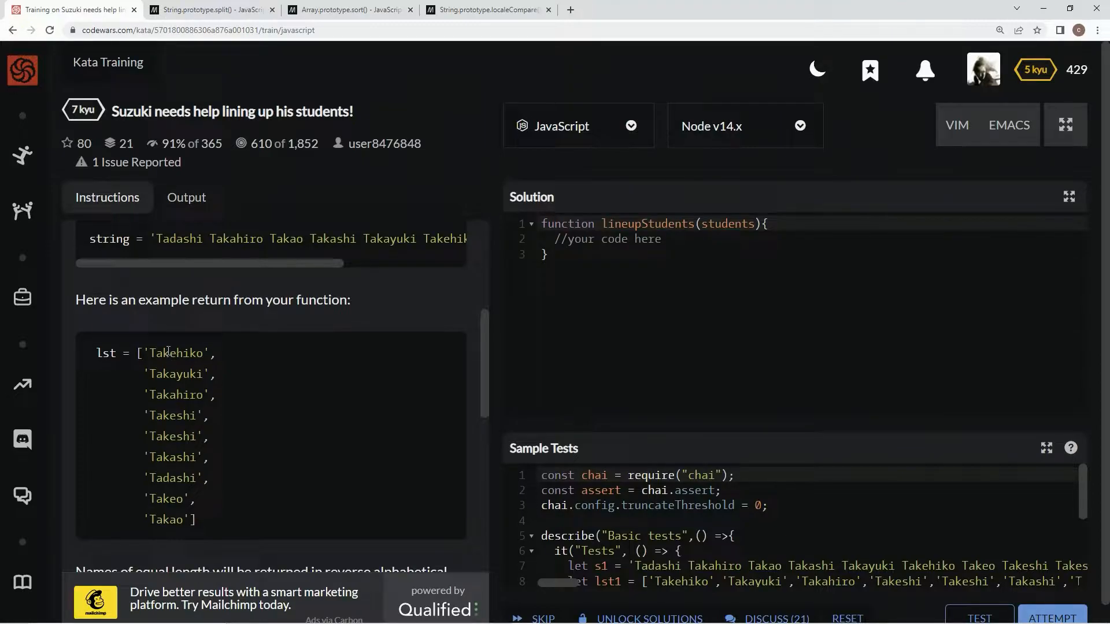
mouse_move(174, 392)
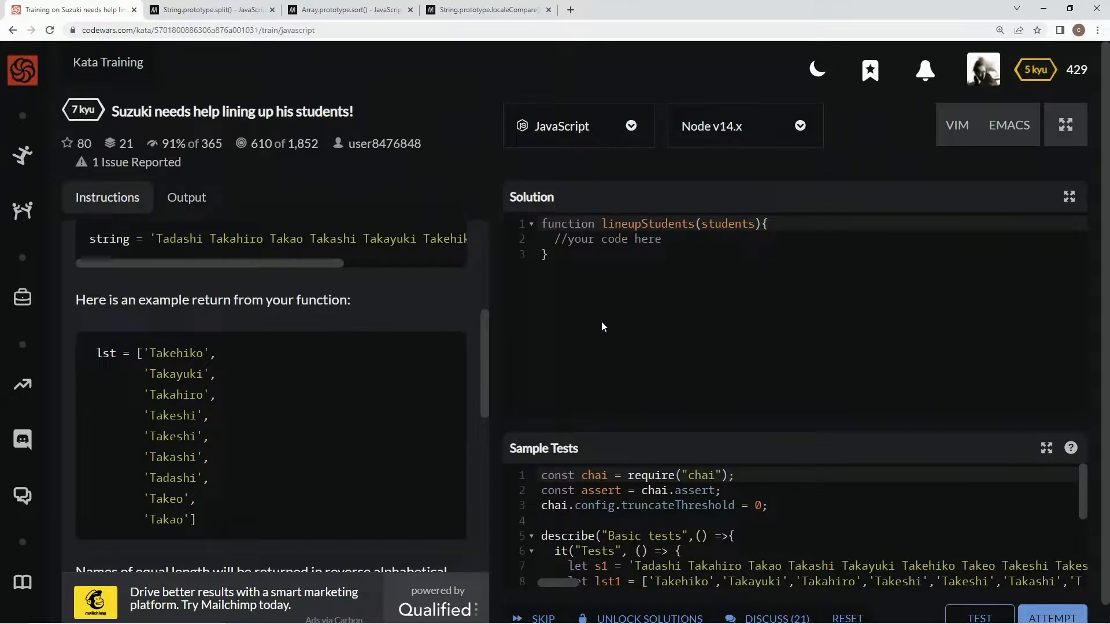
click(562, 240)
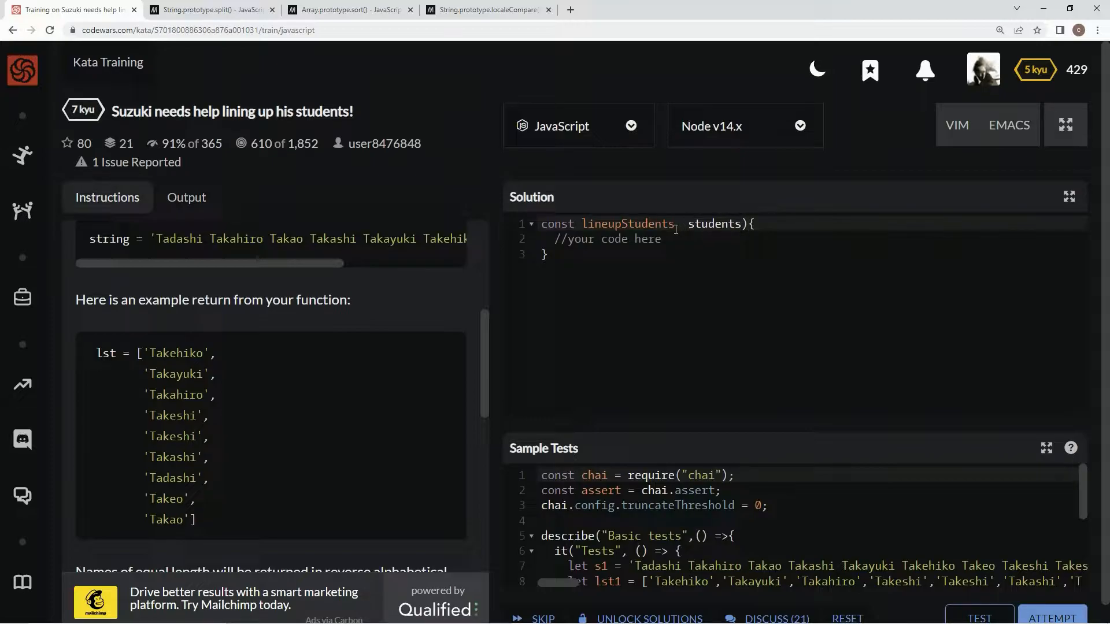
text(=)
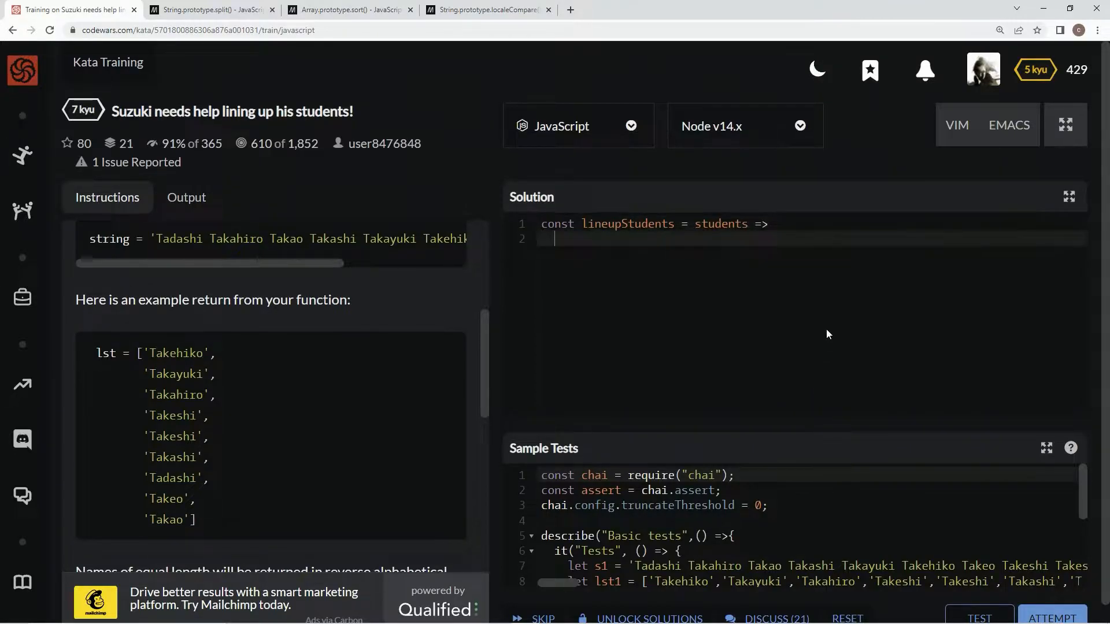
text(studend)
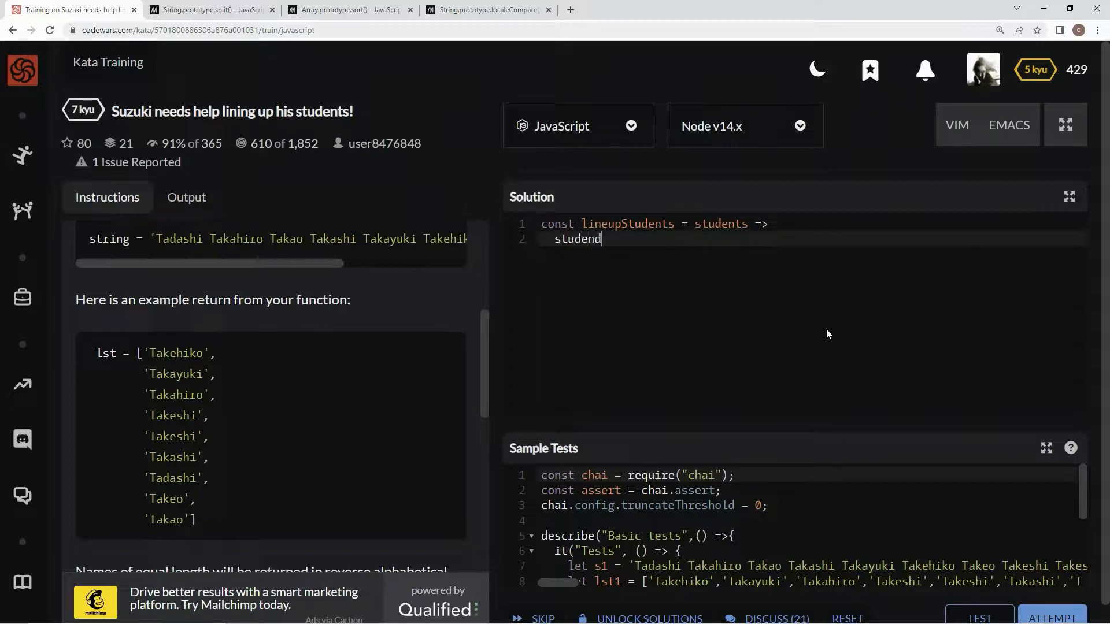
text(students.)
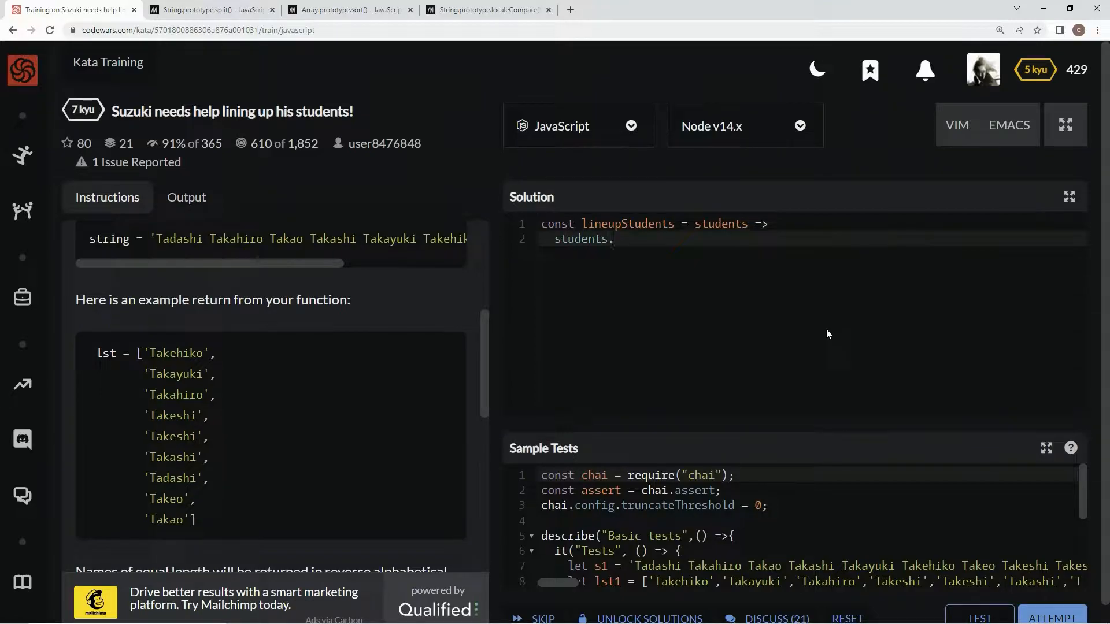
text(split)
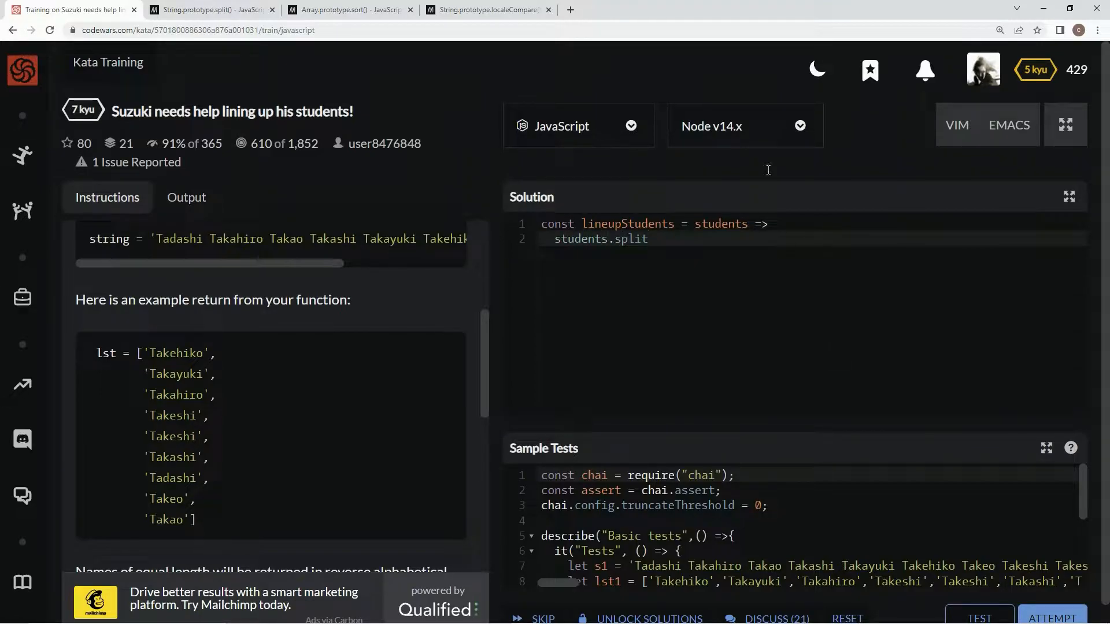
- Consult the MDN String.prototype.split() reference page
click(210, 9)
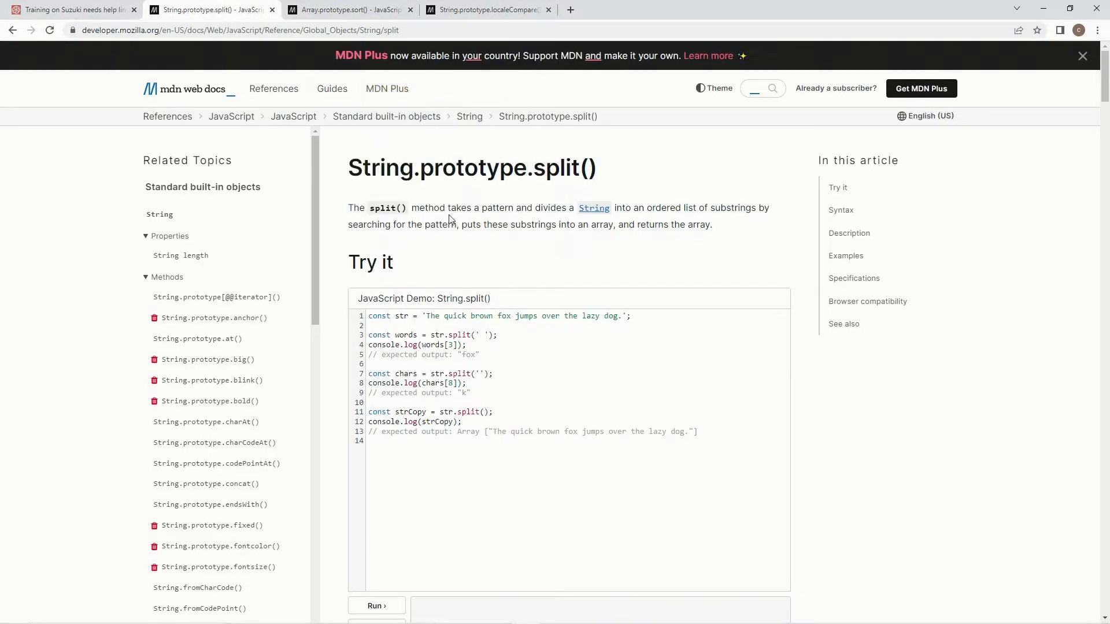
mouse_move(617, 210)
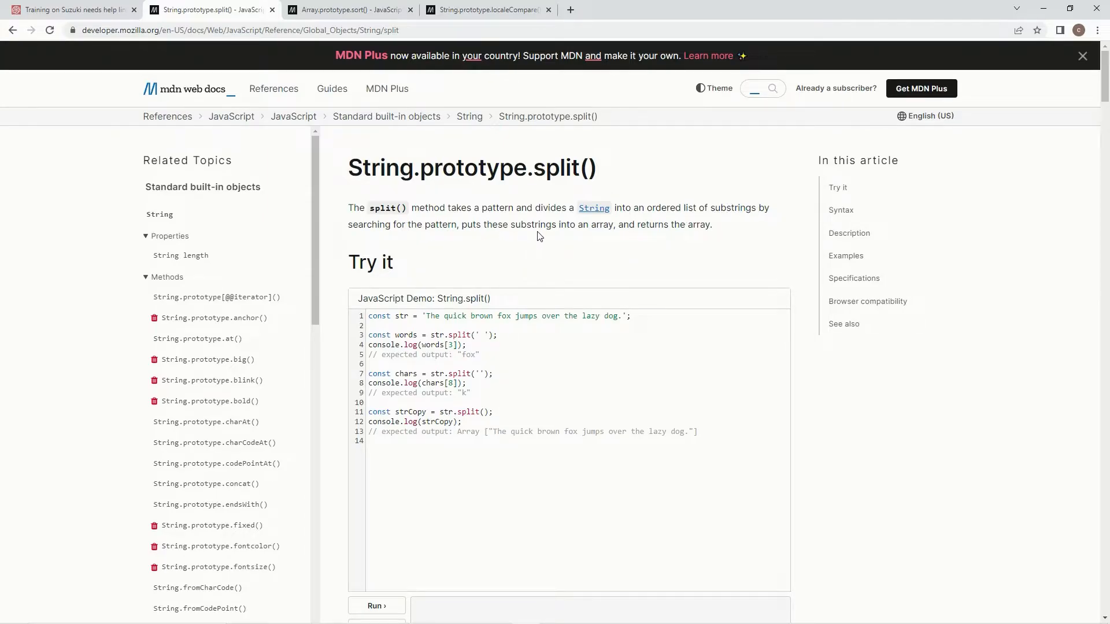
mouse_move(694, 247)
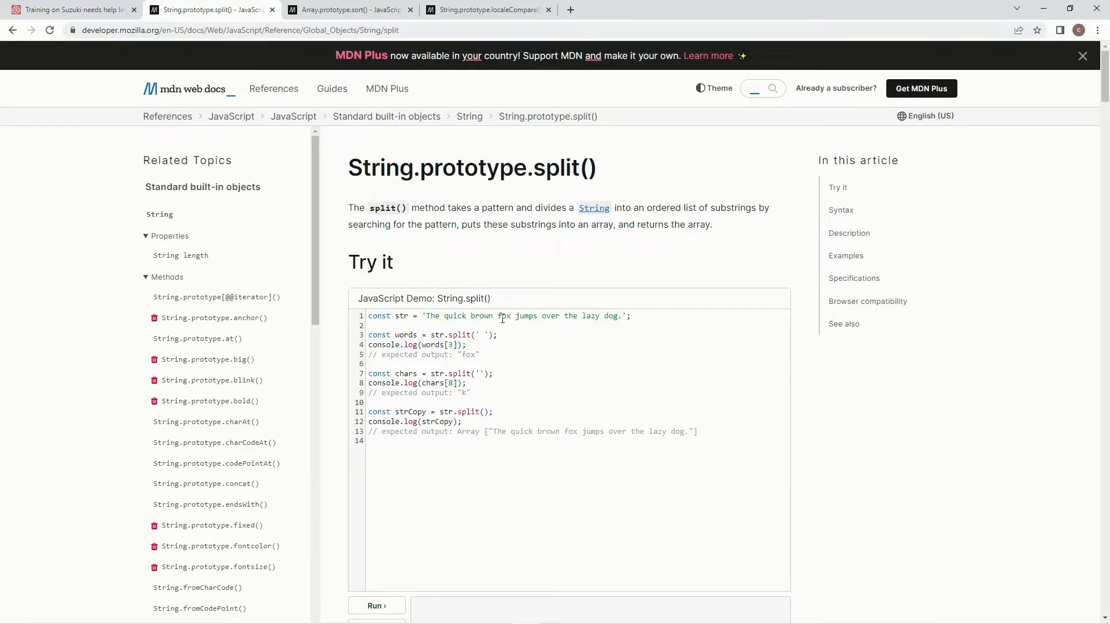
- Back in the kata editor, complete the call as `students.split(' ')`
click(70, 9)
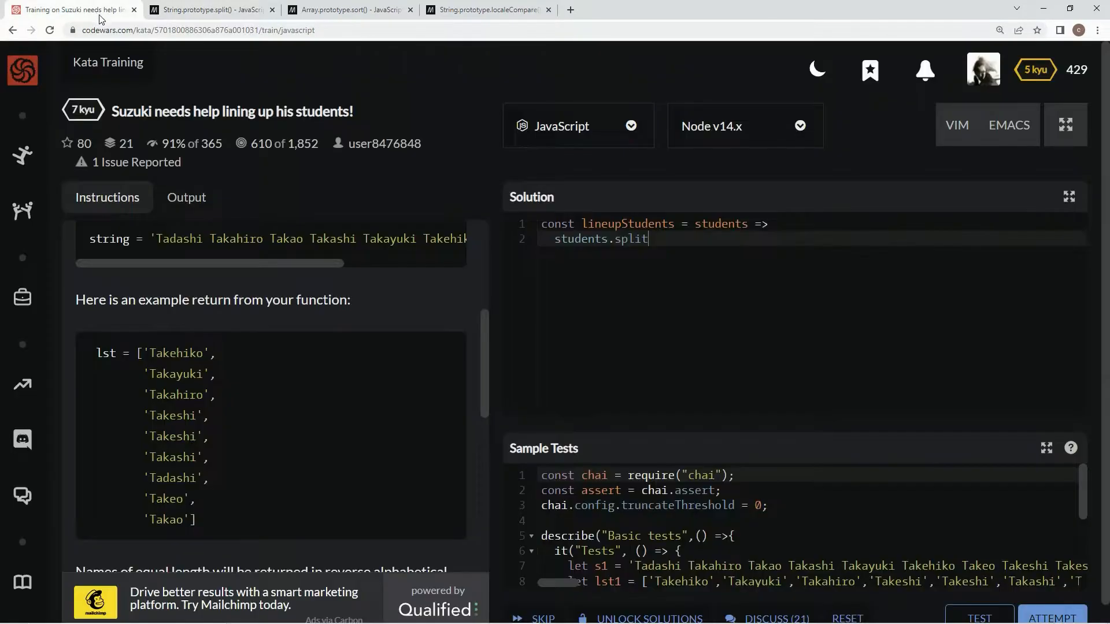
text(())
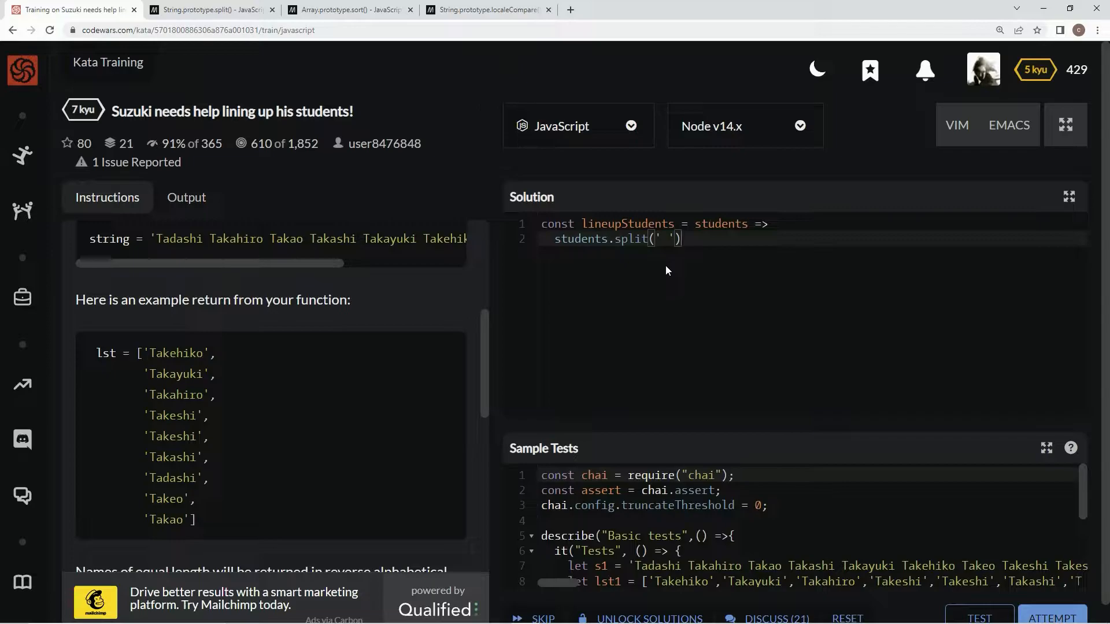
mouse_move(640, 254)
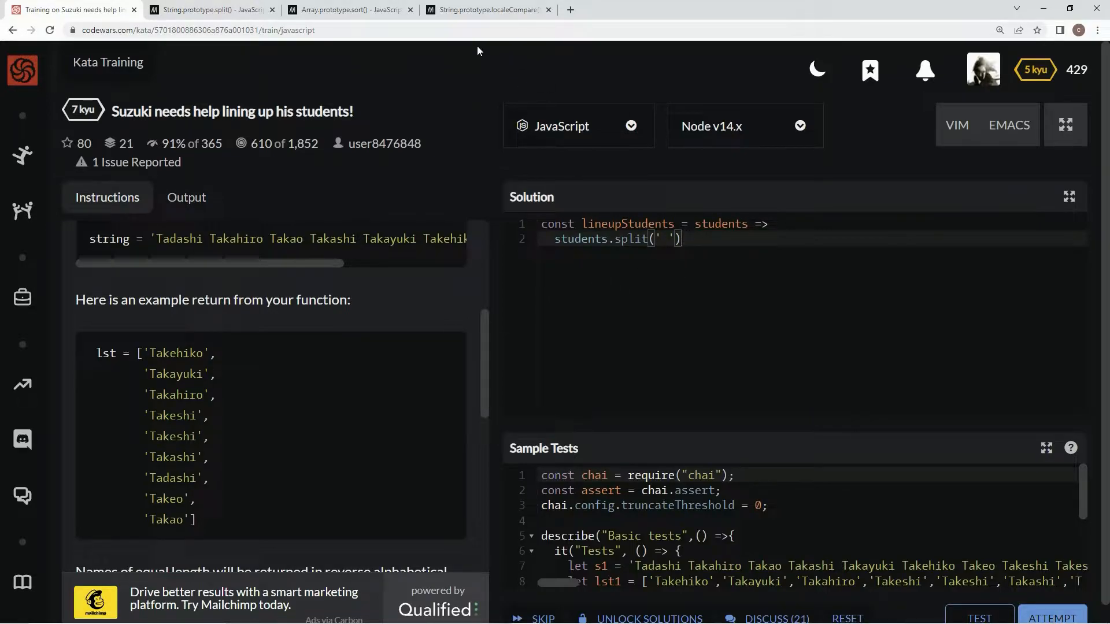
- Consult the MDN Array.prototype.sort() page down to its Syntax section
click(346, 9)
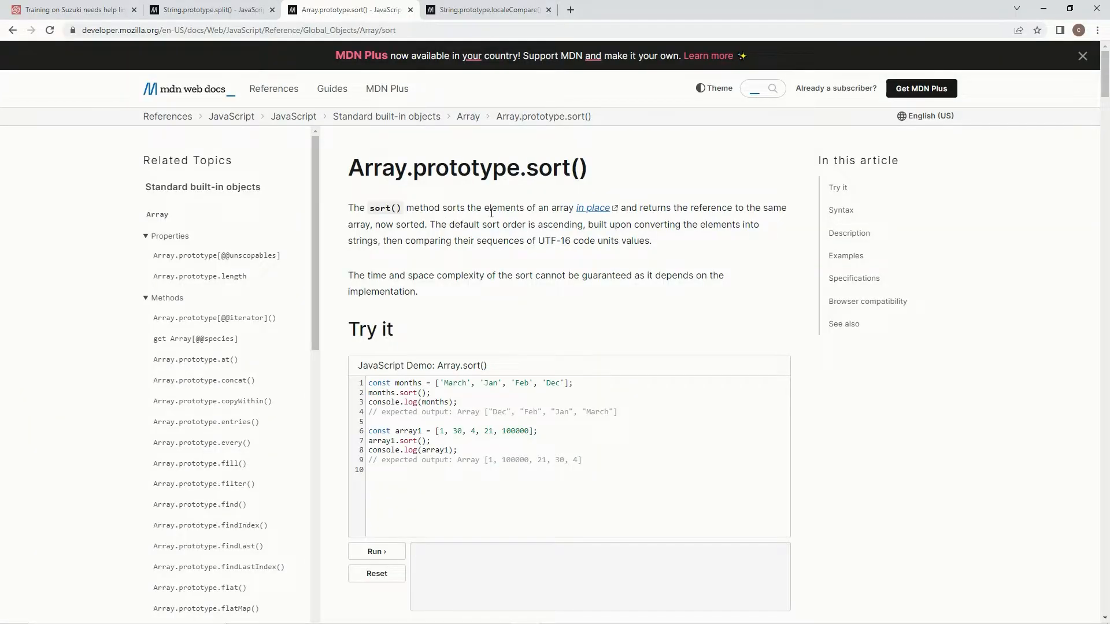
mouse_move(592, 208)
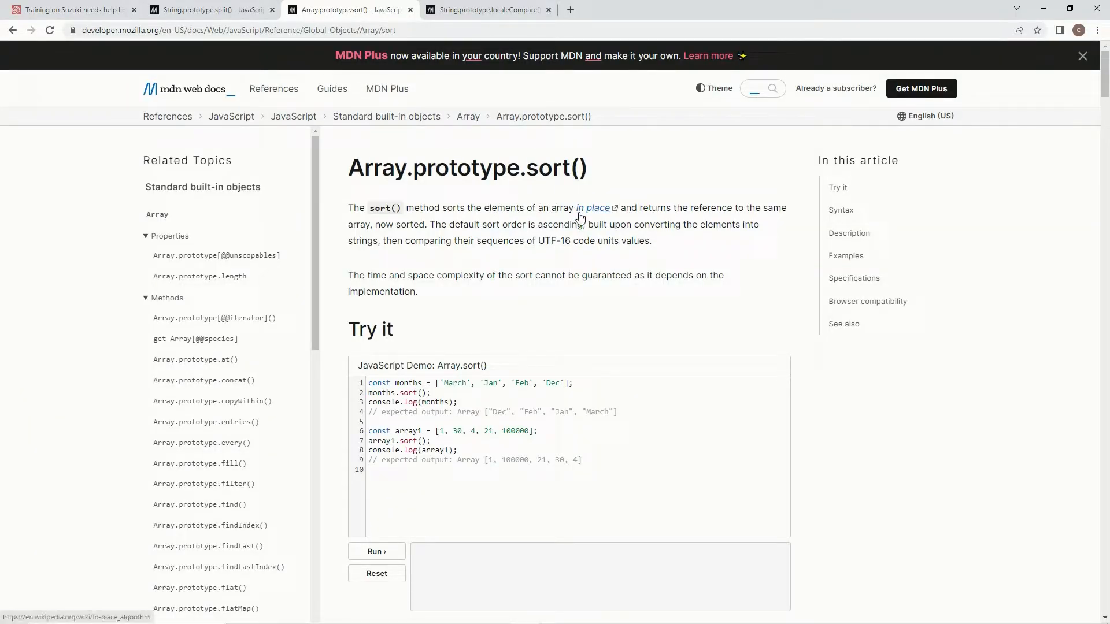
mouse_move(714, 211)
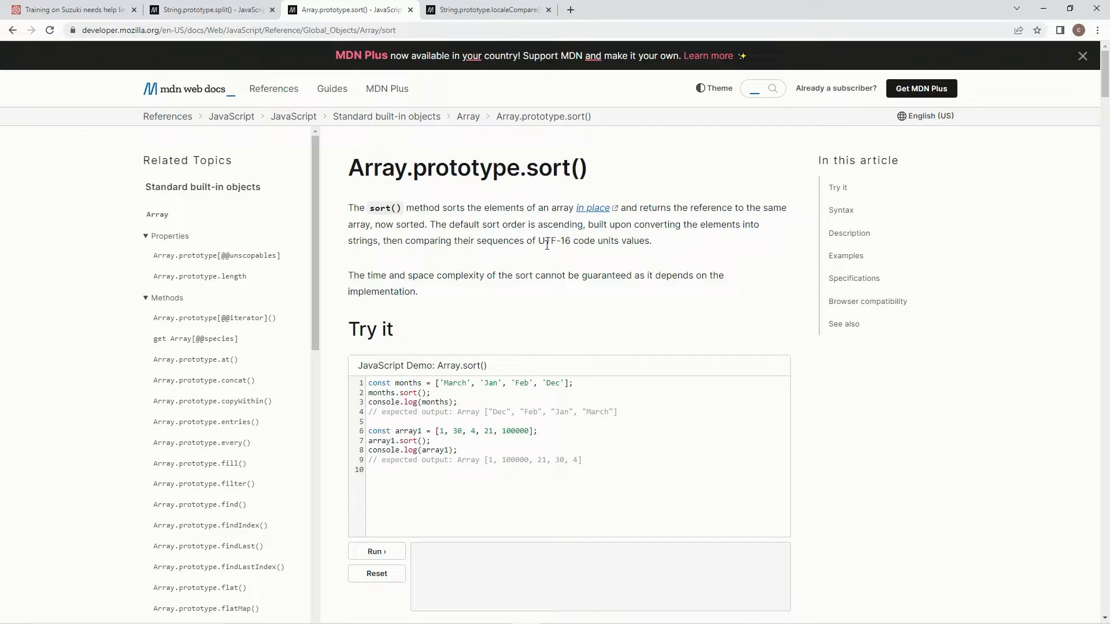
mouse_move(636, 253)
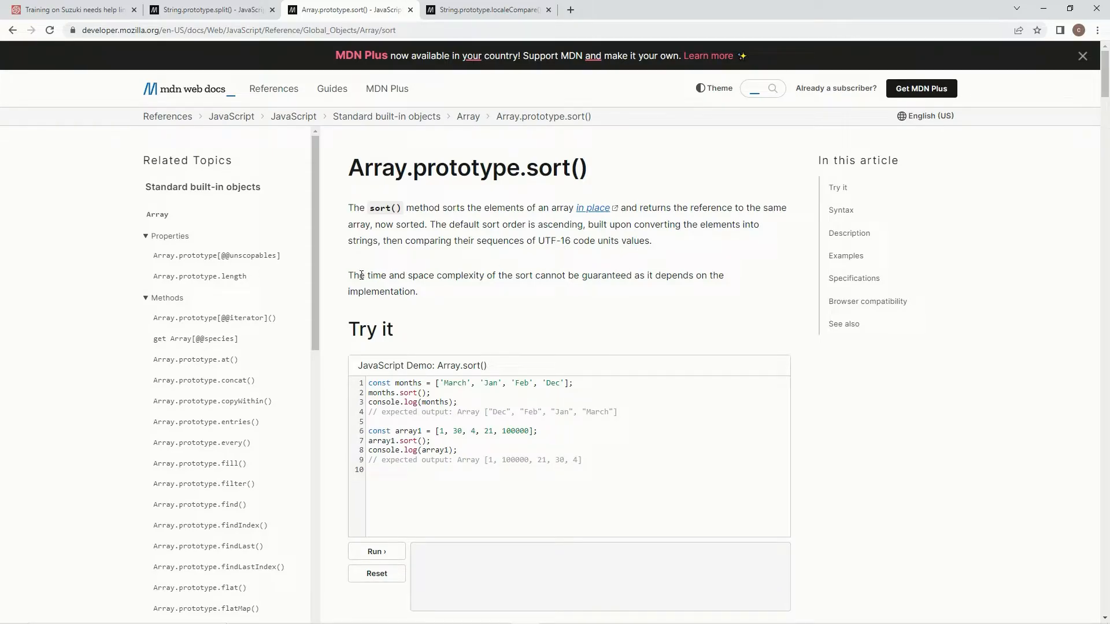
mouse_move(553, 326)
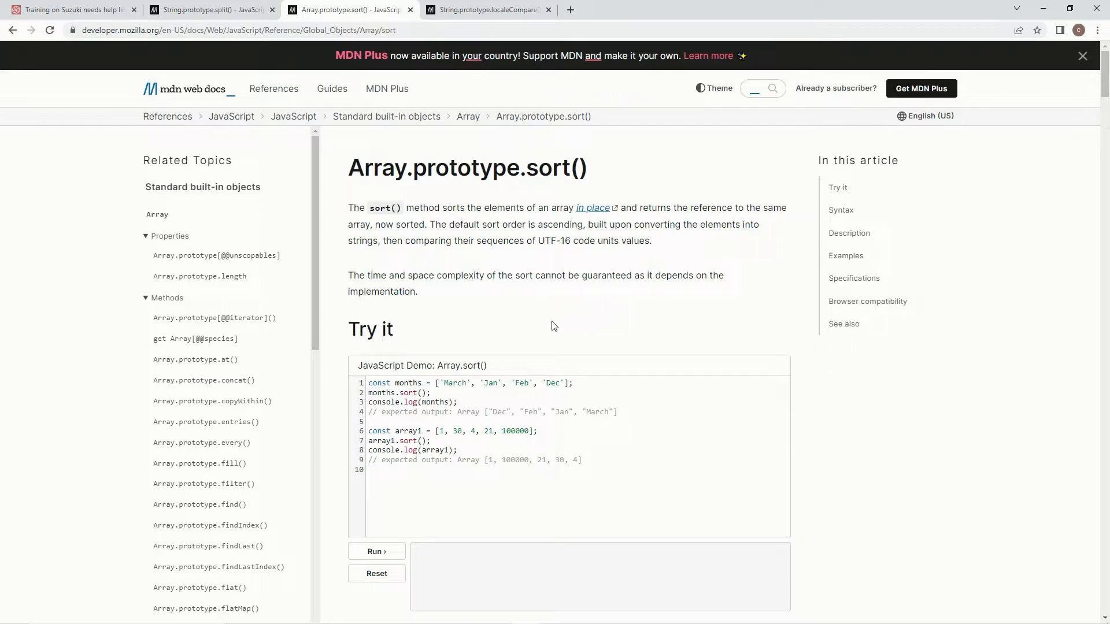
mouse_move(547, 237)
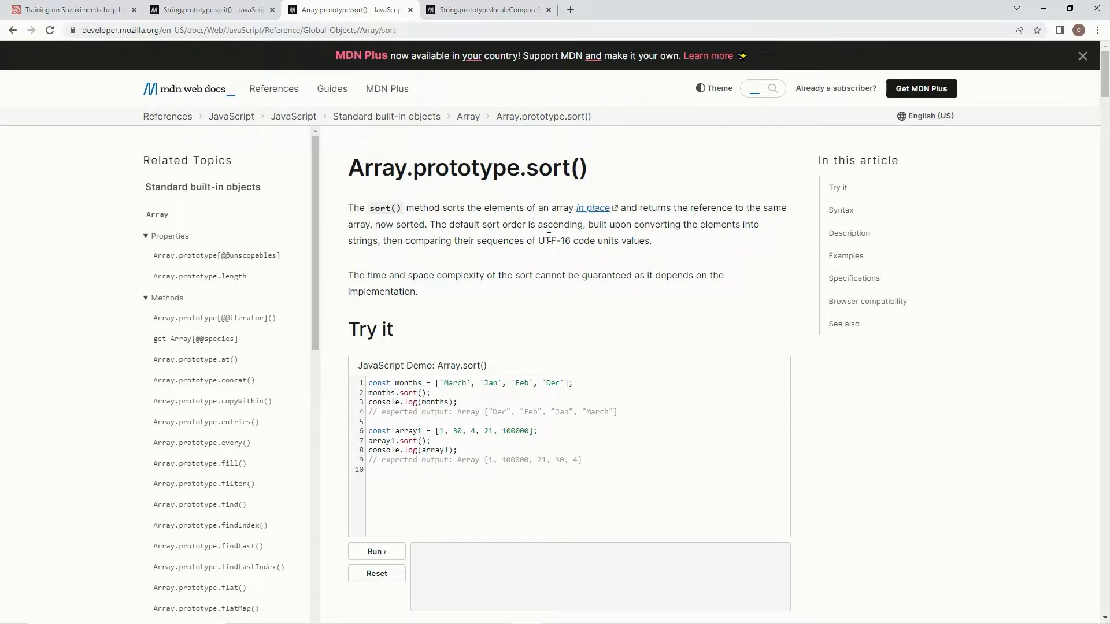
mouse_move(531, 261)
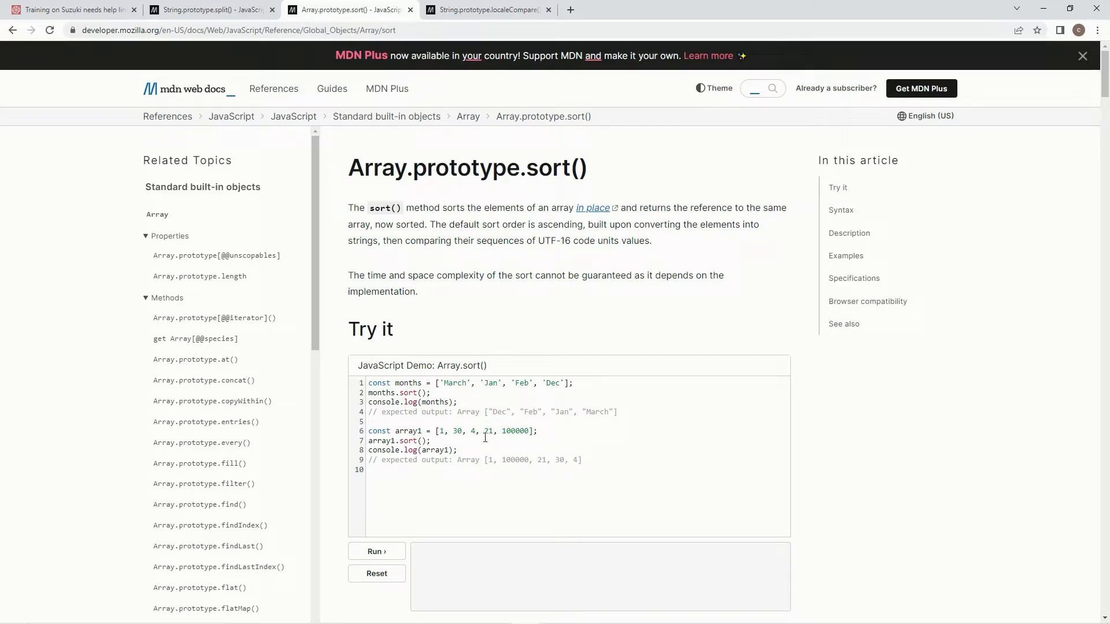
scroll(down, 3)
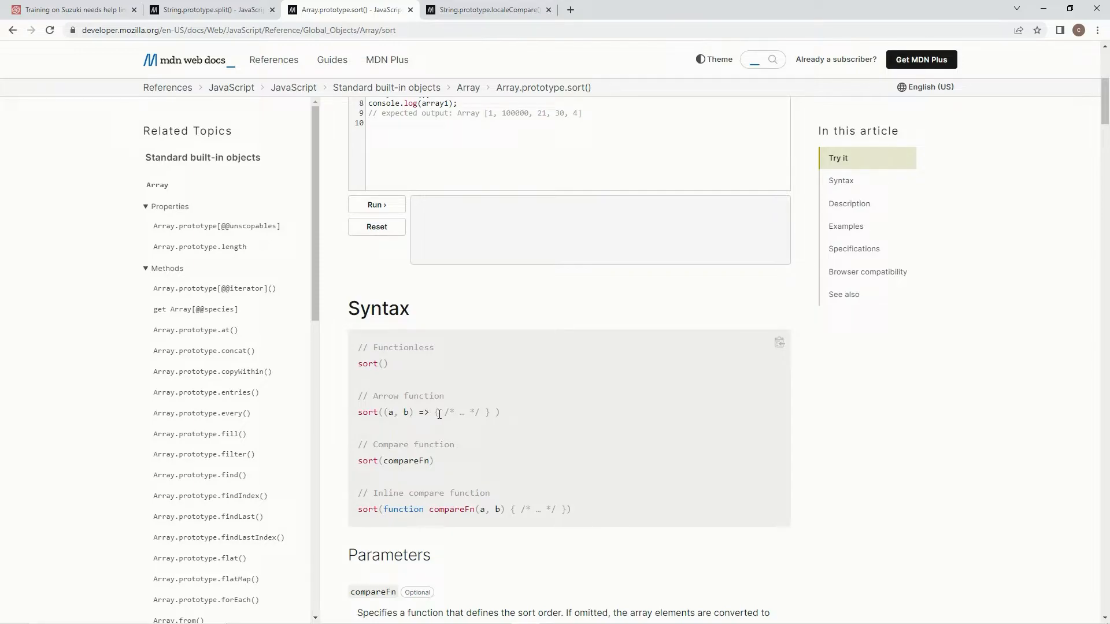
- Chain `.sort((a,b) => b.length - a.length` onto the split names in the kata editor
click(70, 9)
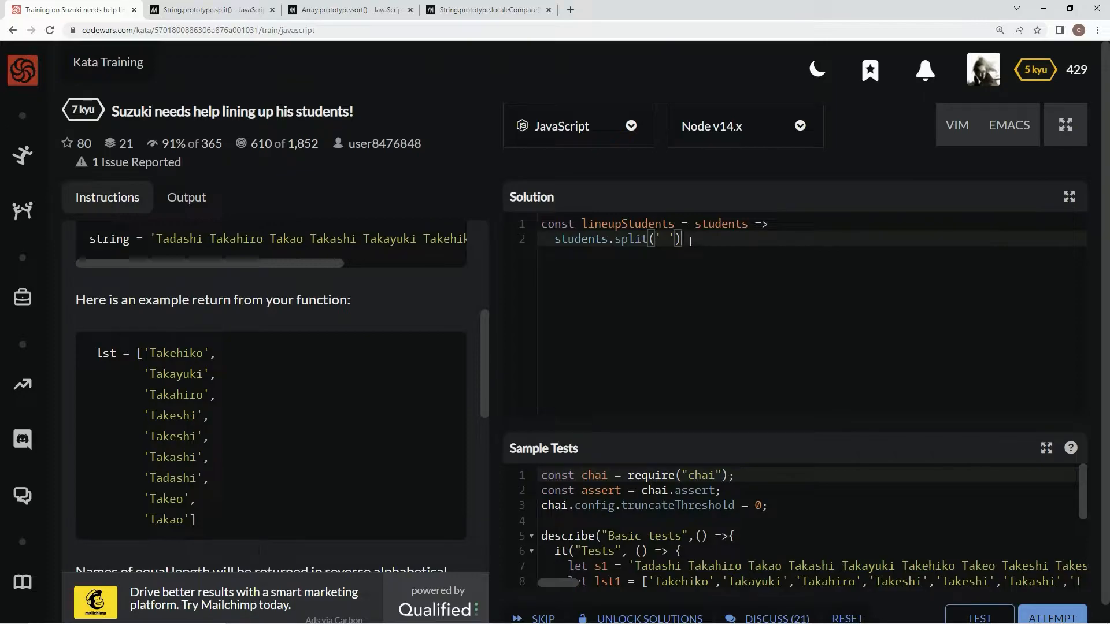
text(.sort)
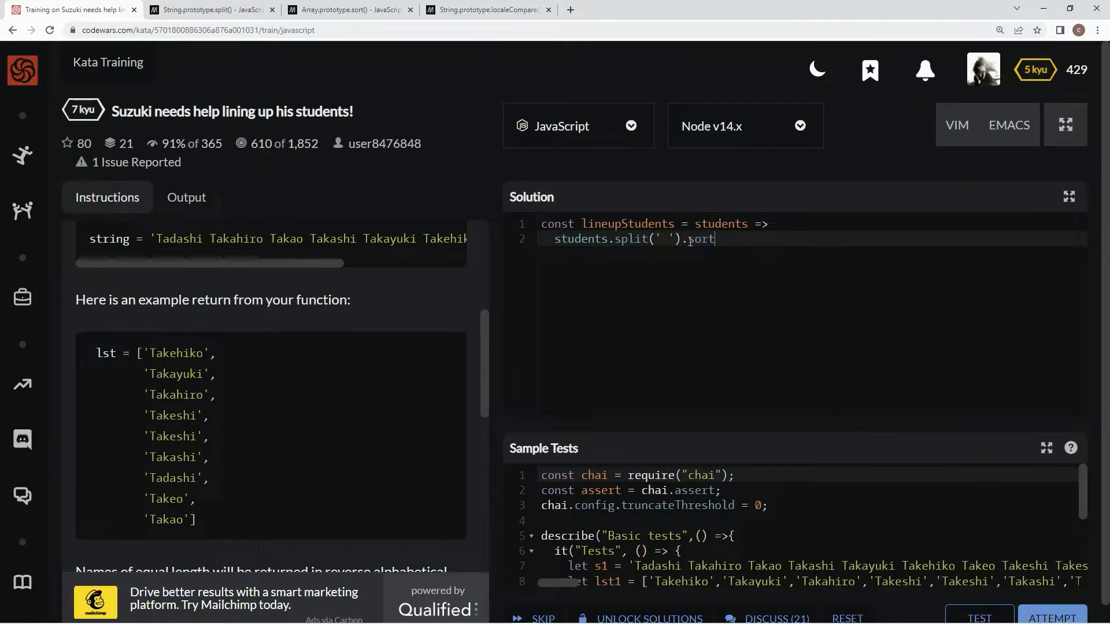
text(())
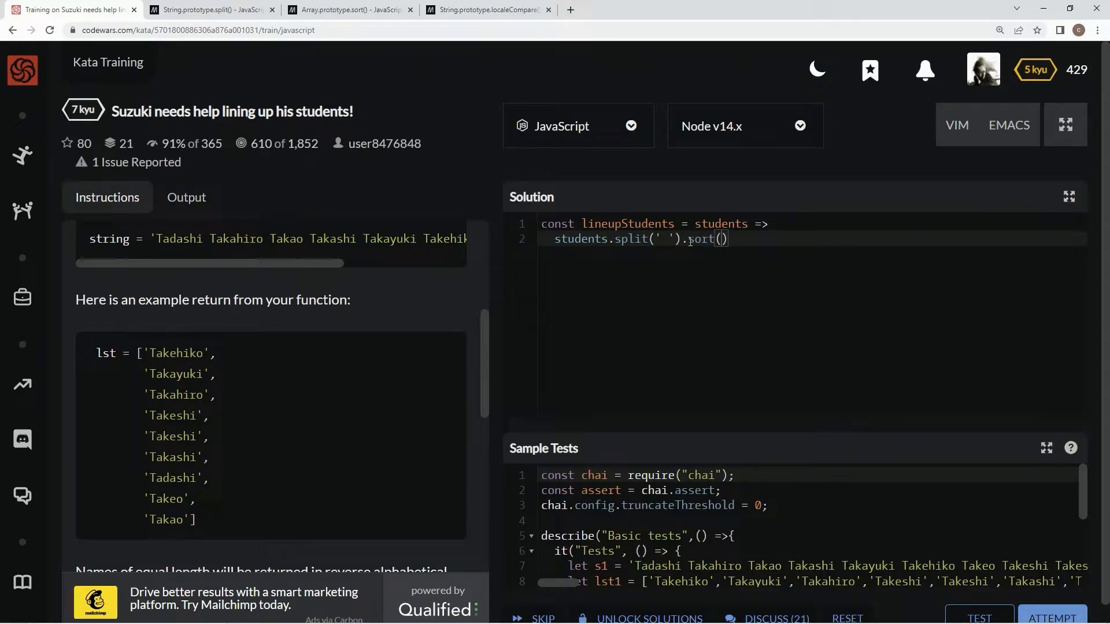
text((a,)
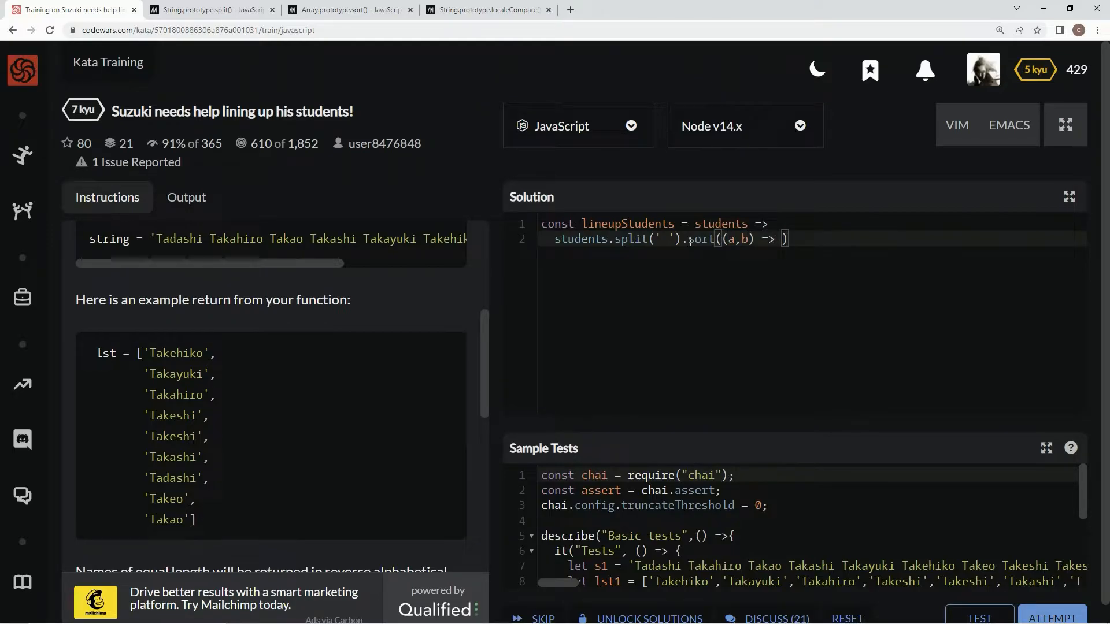
text(b.length - a)
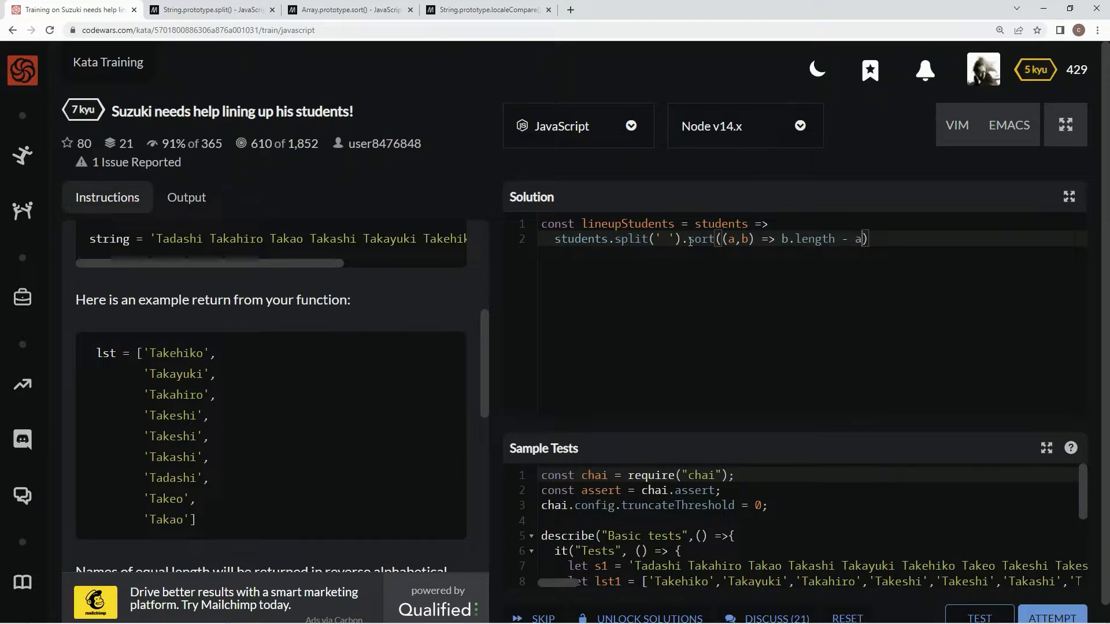
text(.length)
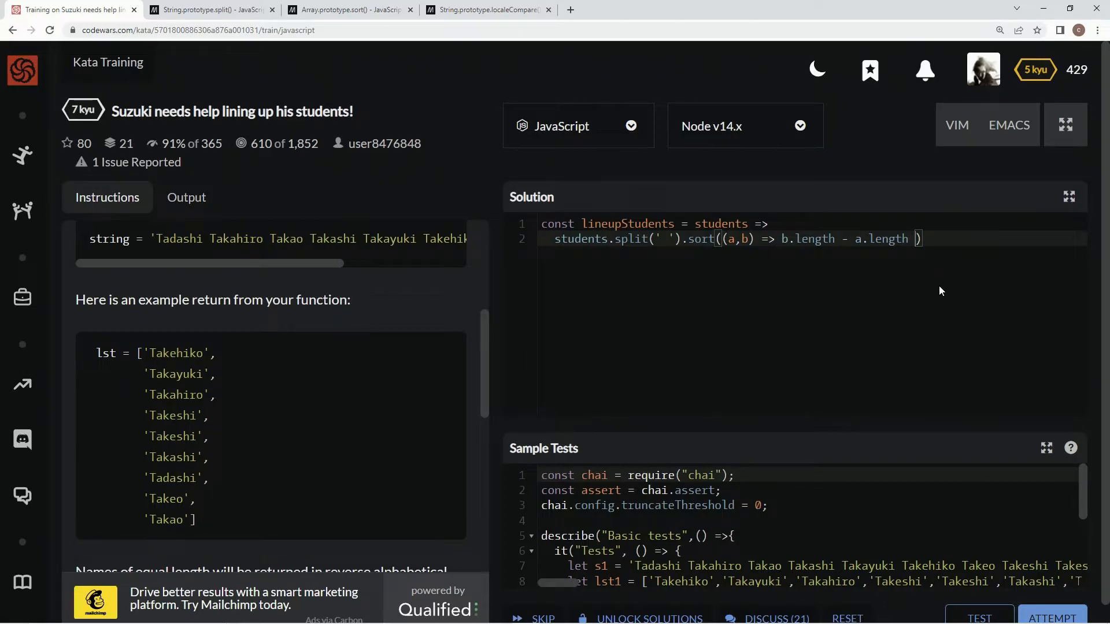
- Add the `||` fallback, then read the MDN localeCompare() page and return to the sort() reference
text(||)
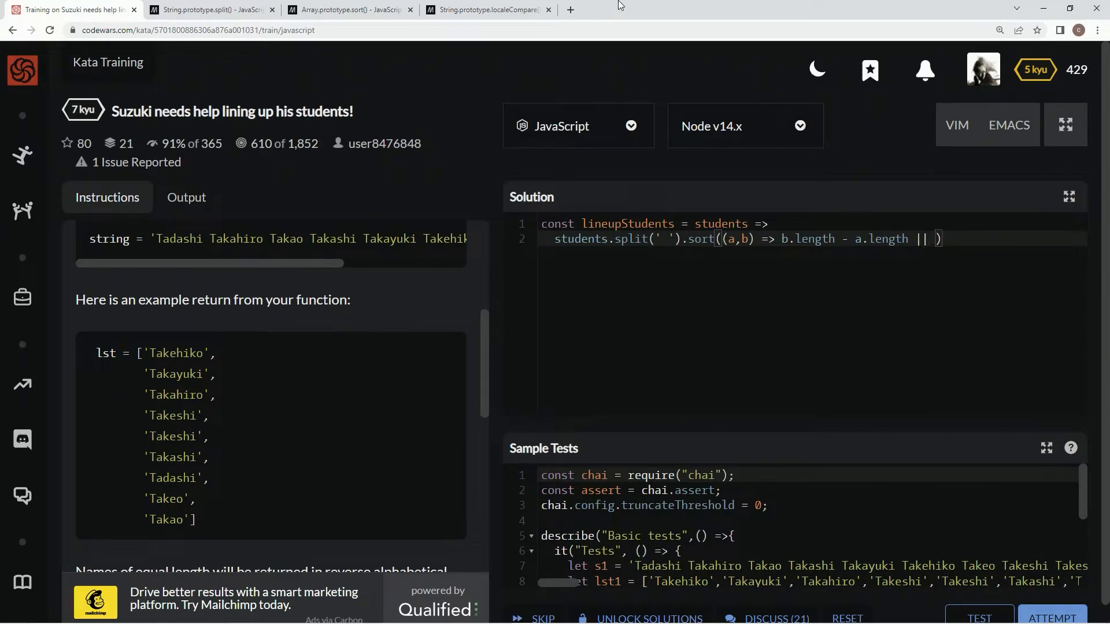
click(487, 9)
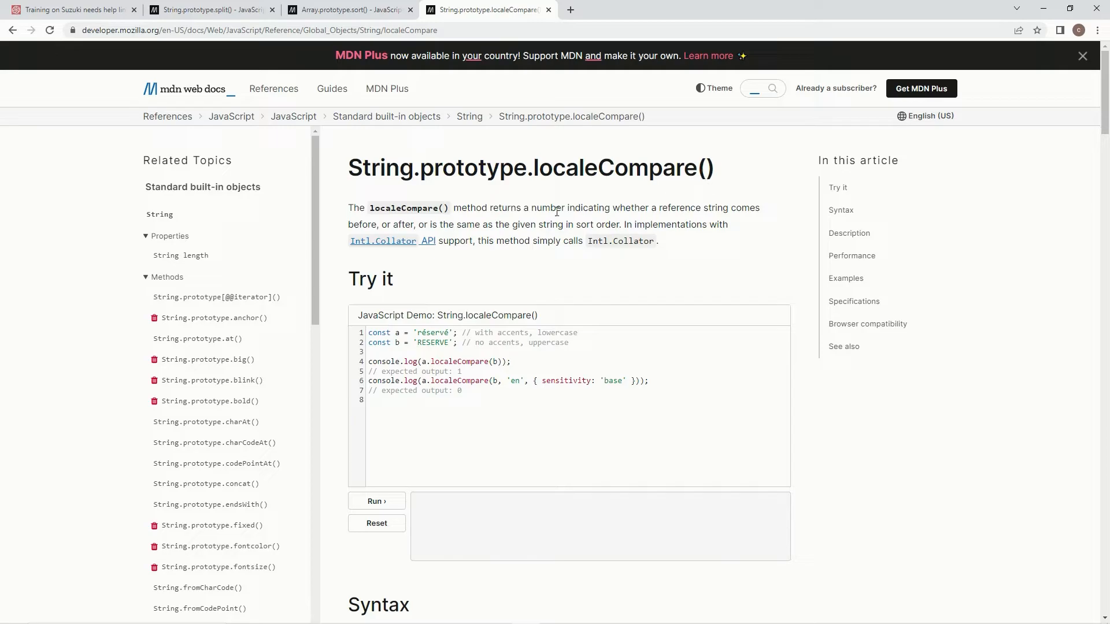
mouse_move(558, 213)
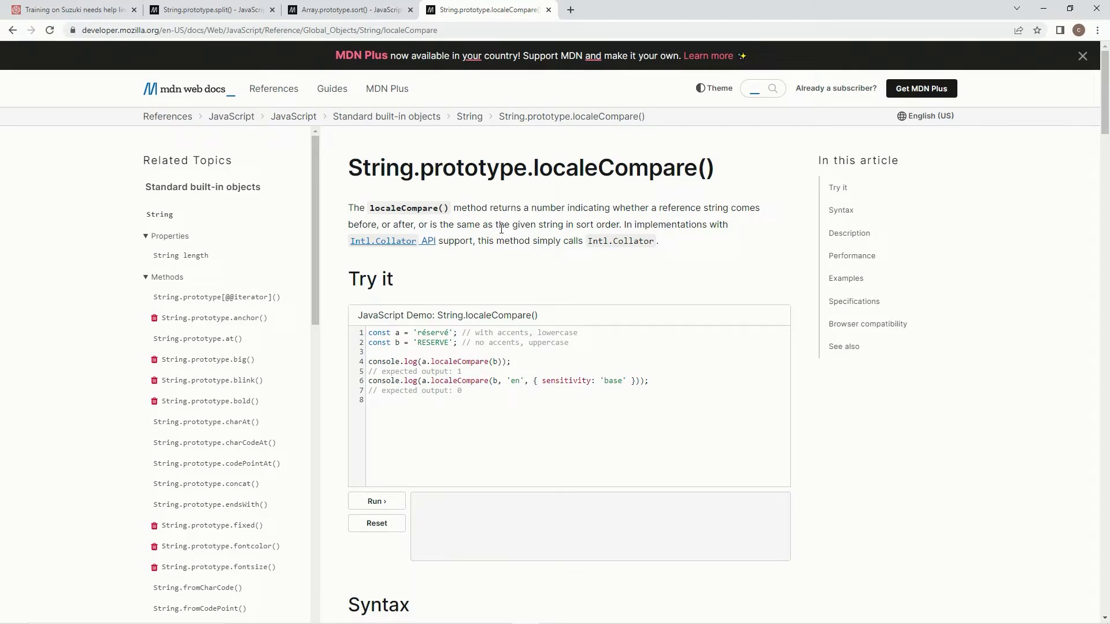
mouse_move(560, 225)
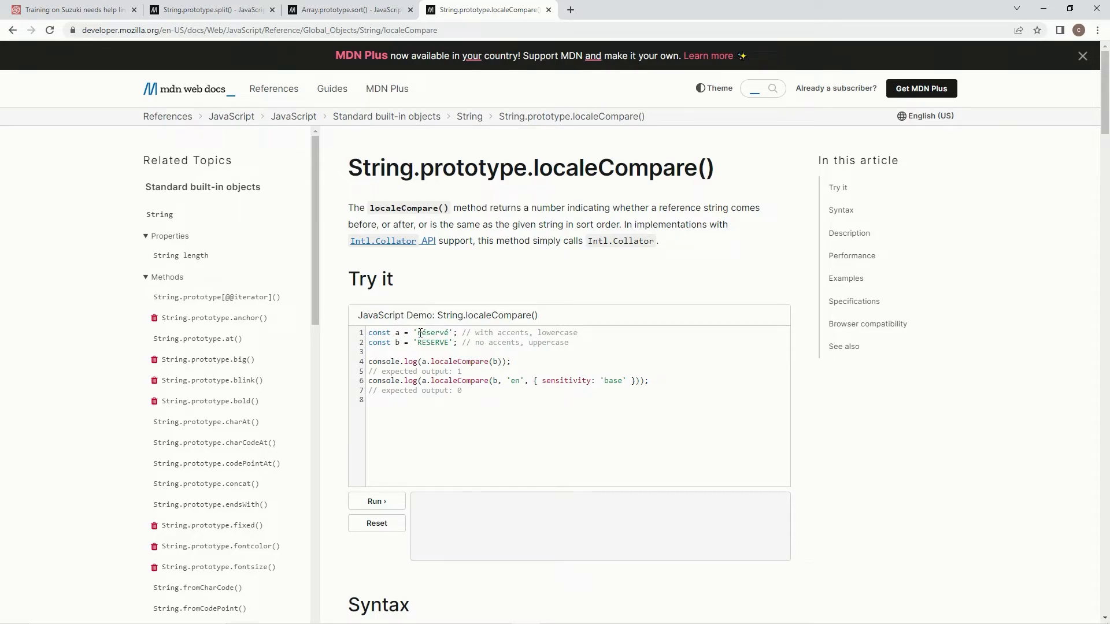
mouse_move(553, 334)
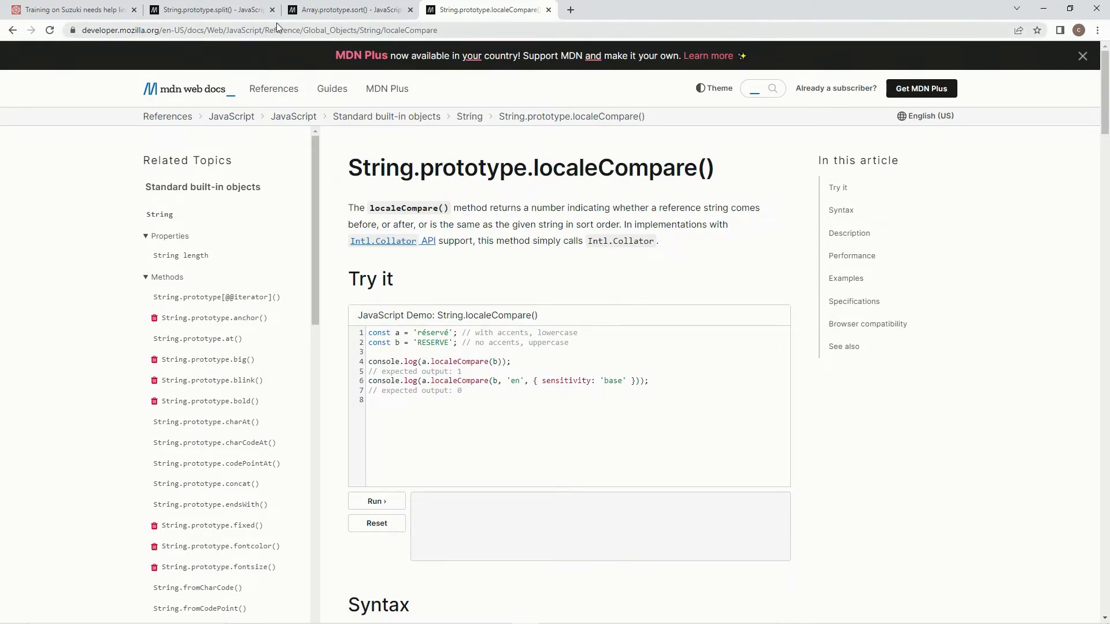
mouse_move(357, 94)
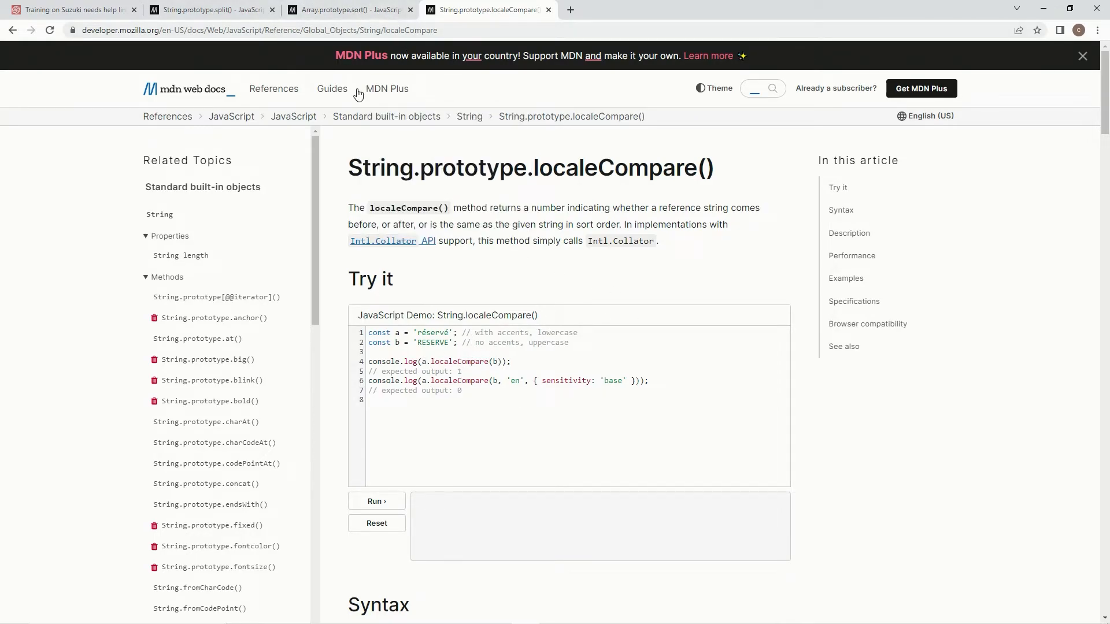
click(347, 9)
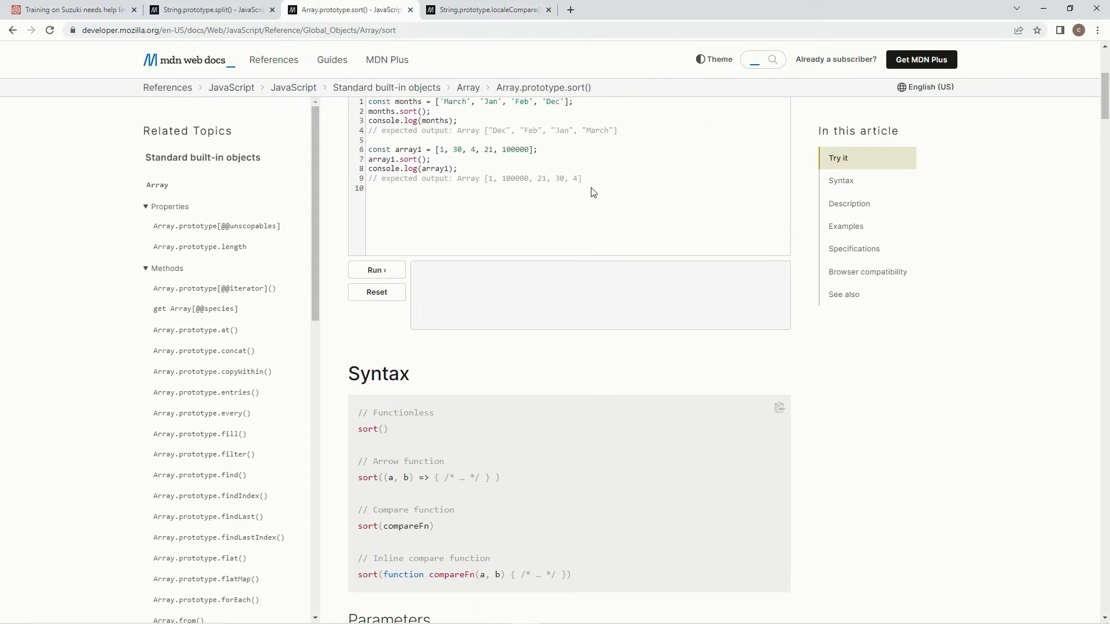
- Finish the tie-breaker as `b.localeCompare(a)` so equal-length names sort reverse-alphabetically
click(71, 9)
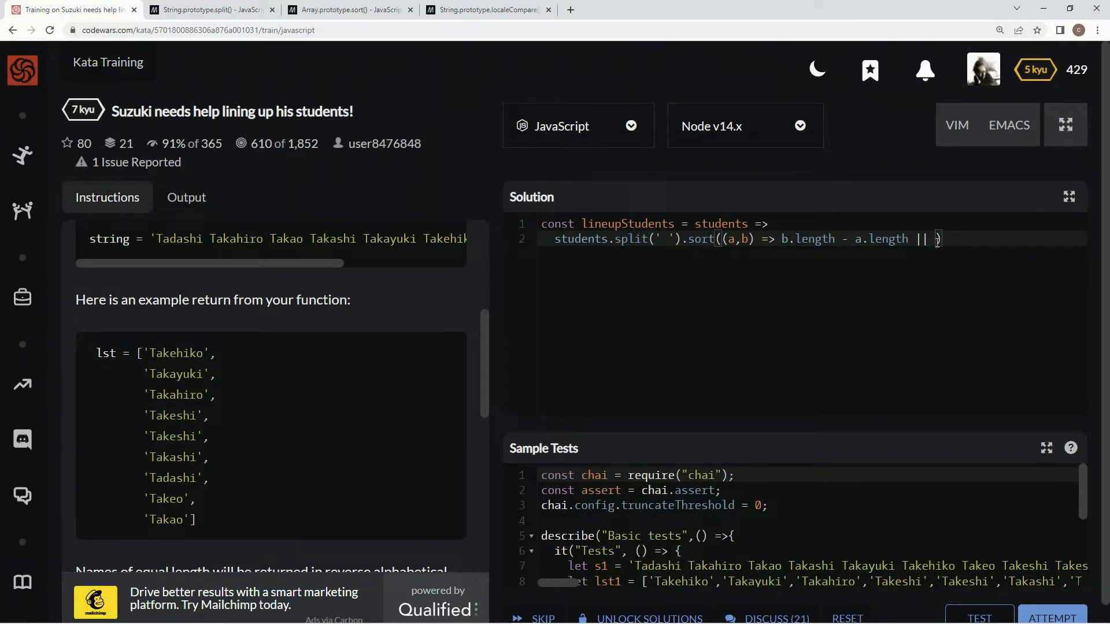
text(b))
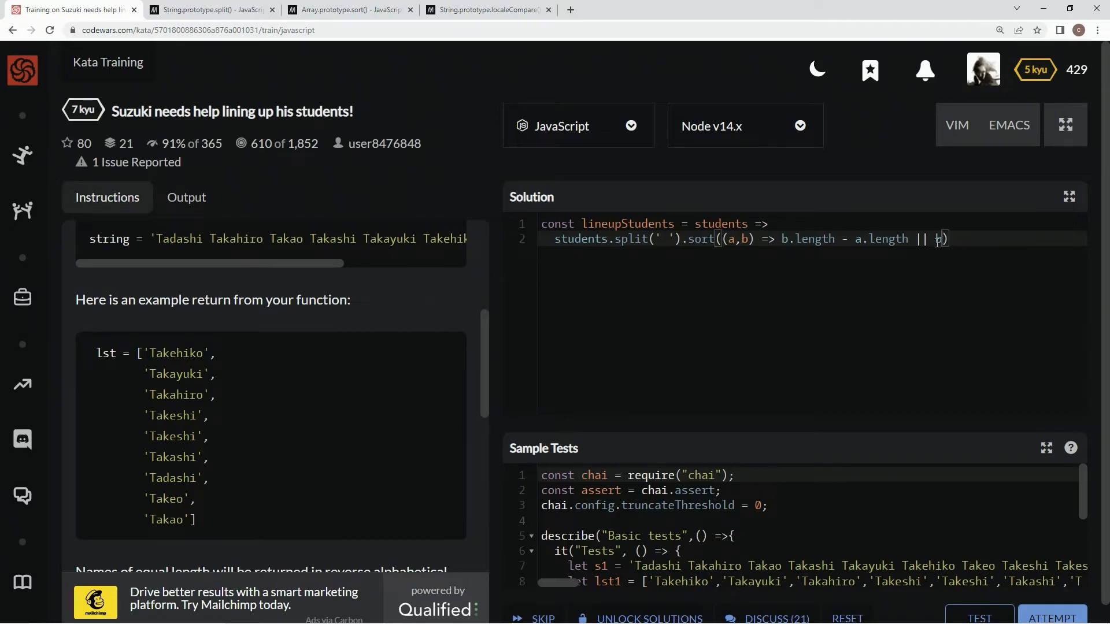
text(locale)
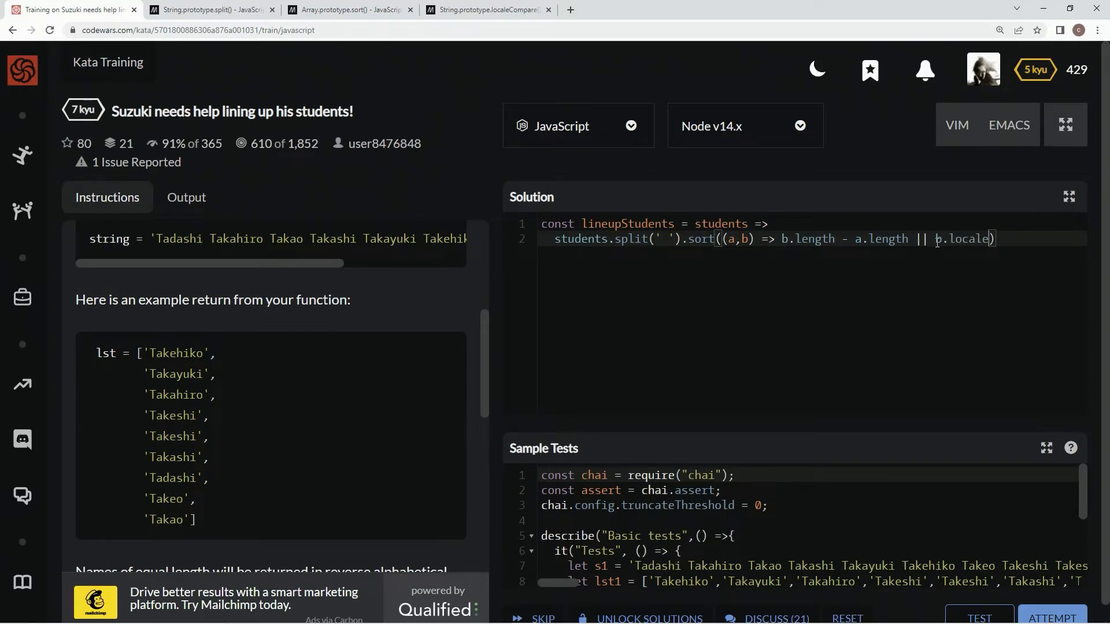
text(COo)
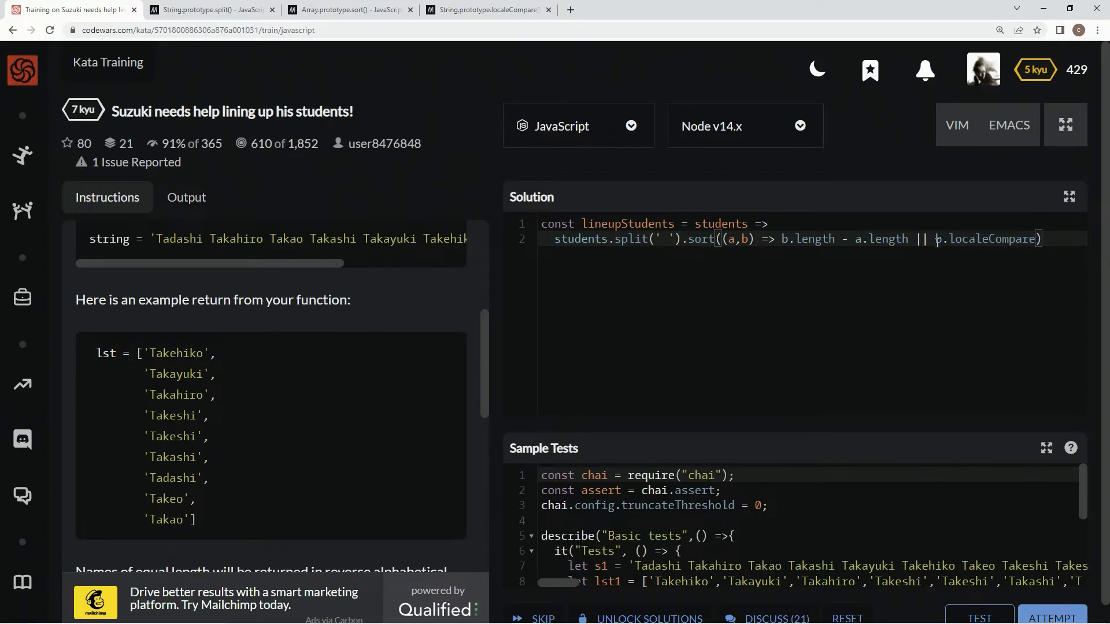
text((a)
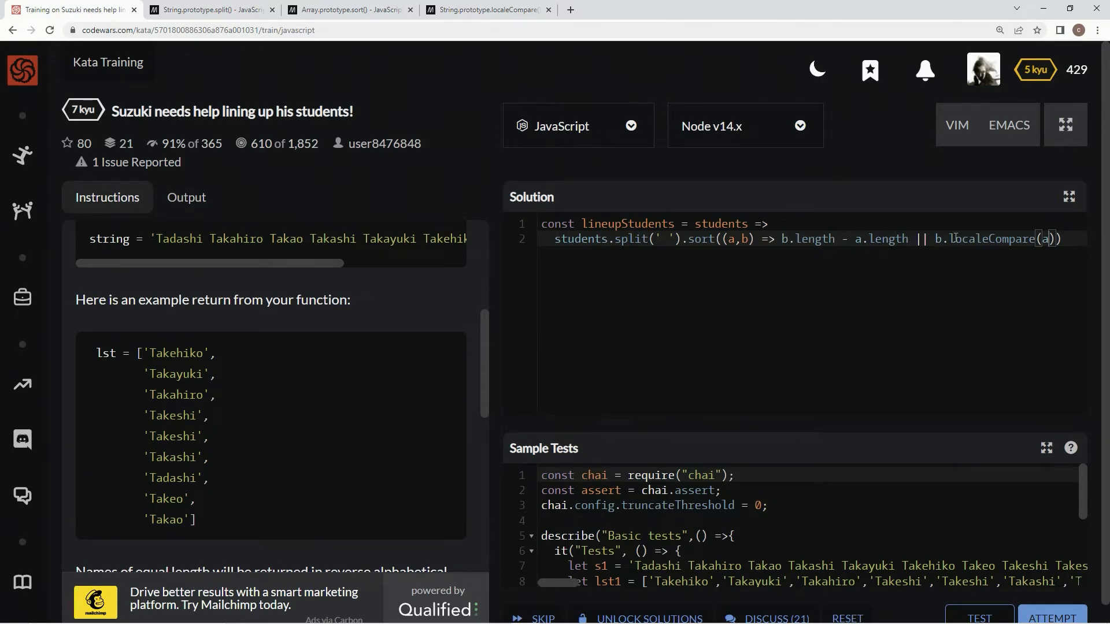
mouse_move(311, 347)
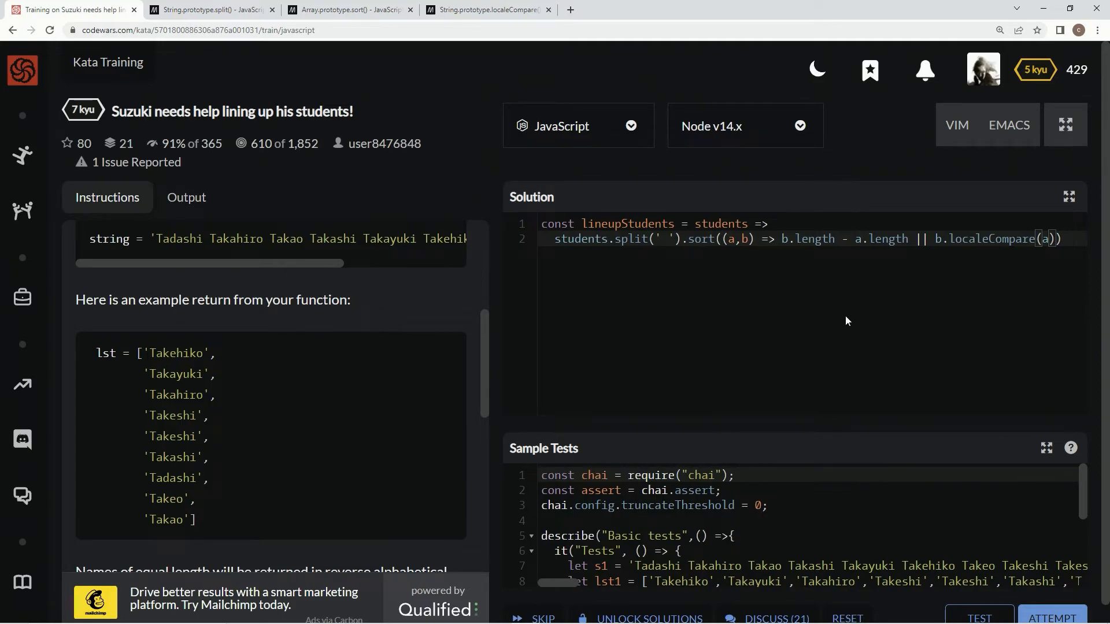
mouse_move(951, 245)
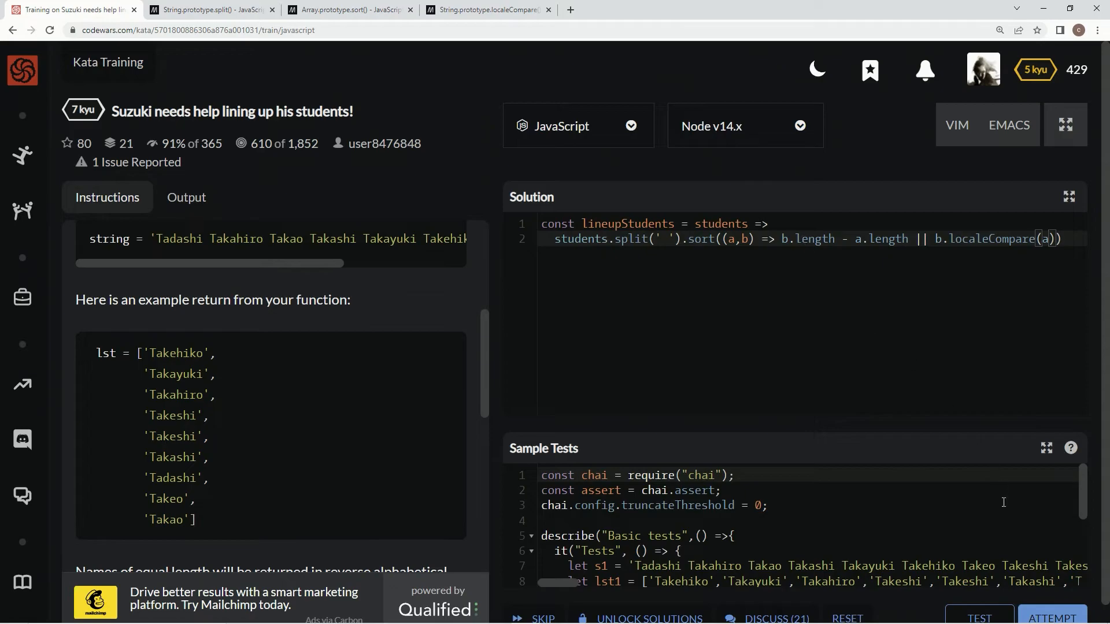
- Run the full test suite with ATTEMPT and submit the passing solution
click(979, 618)
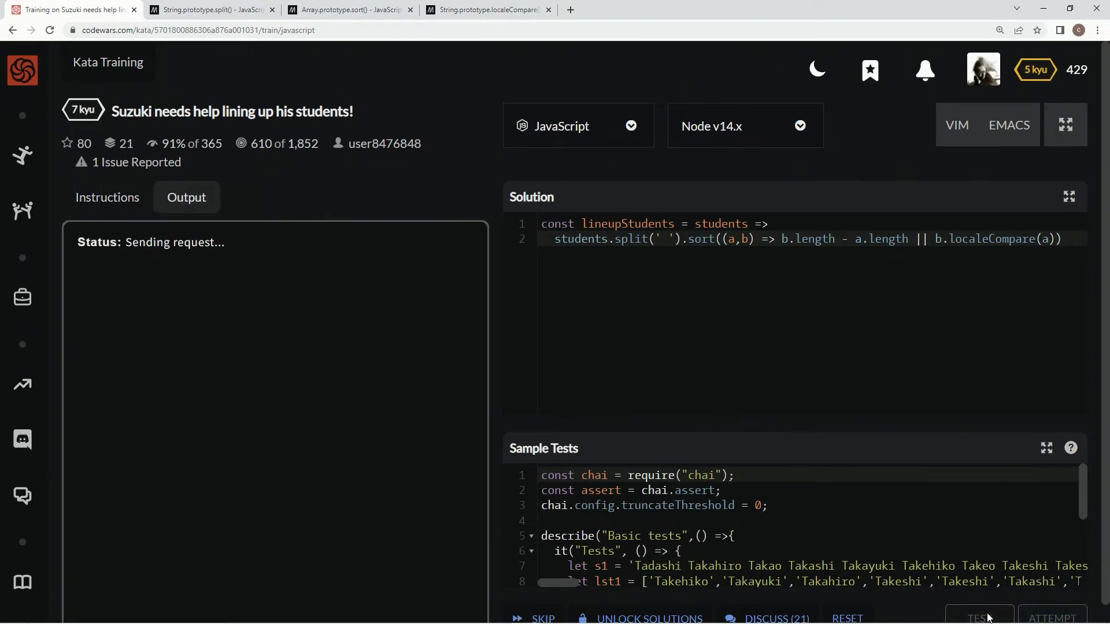
click(980, 617)
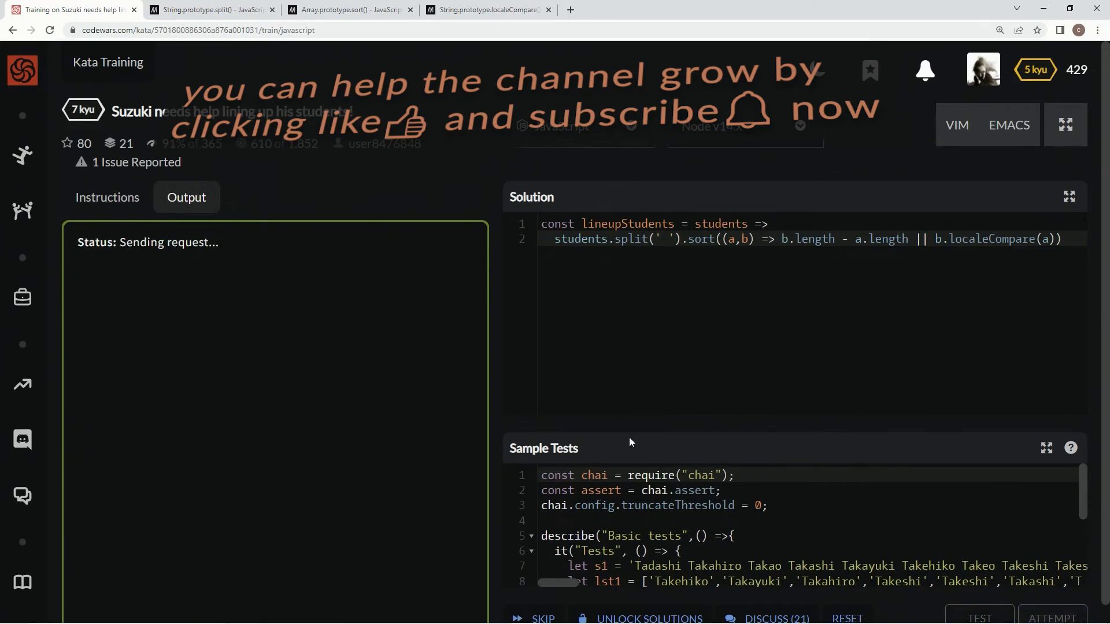
click(980, 618)
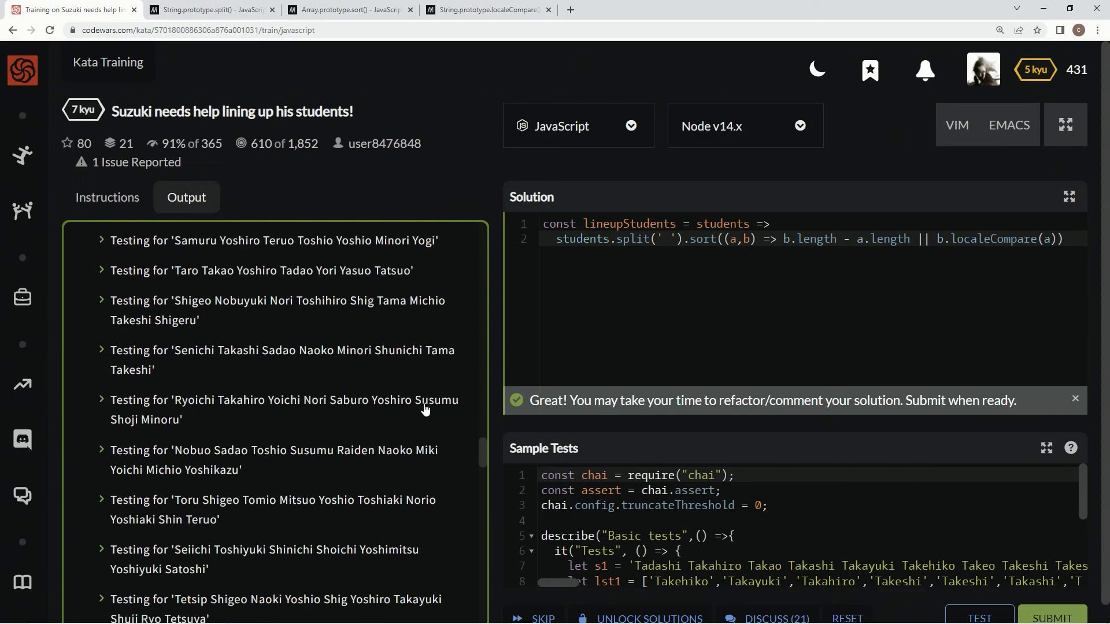
click(1052, 616)
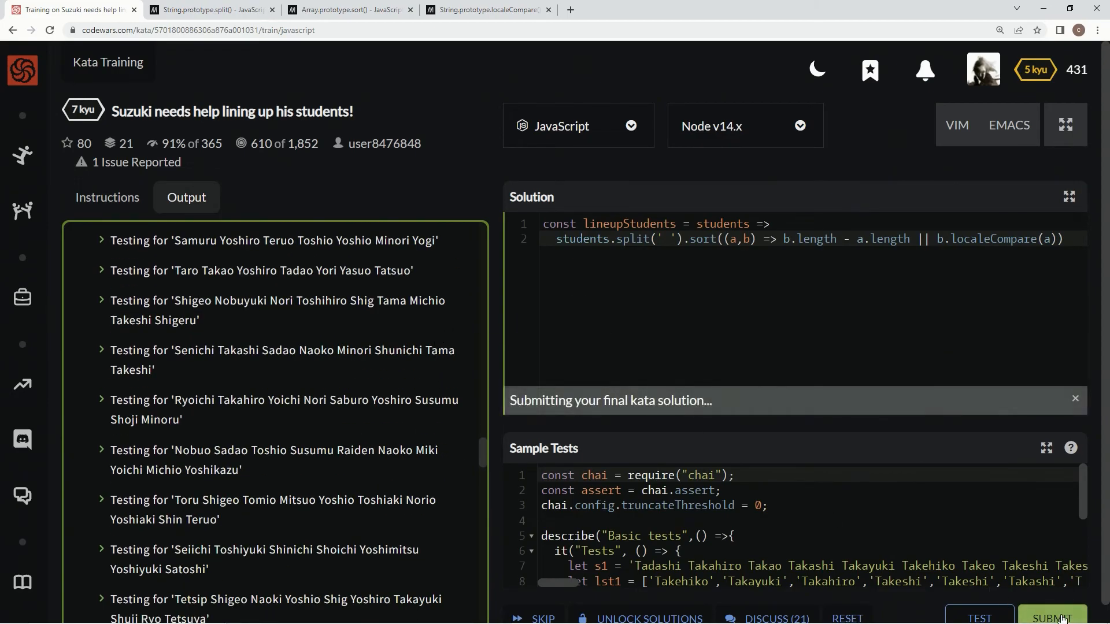
- View the solution among community solutions and give it a Best Practices vote
click(1053, 616)
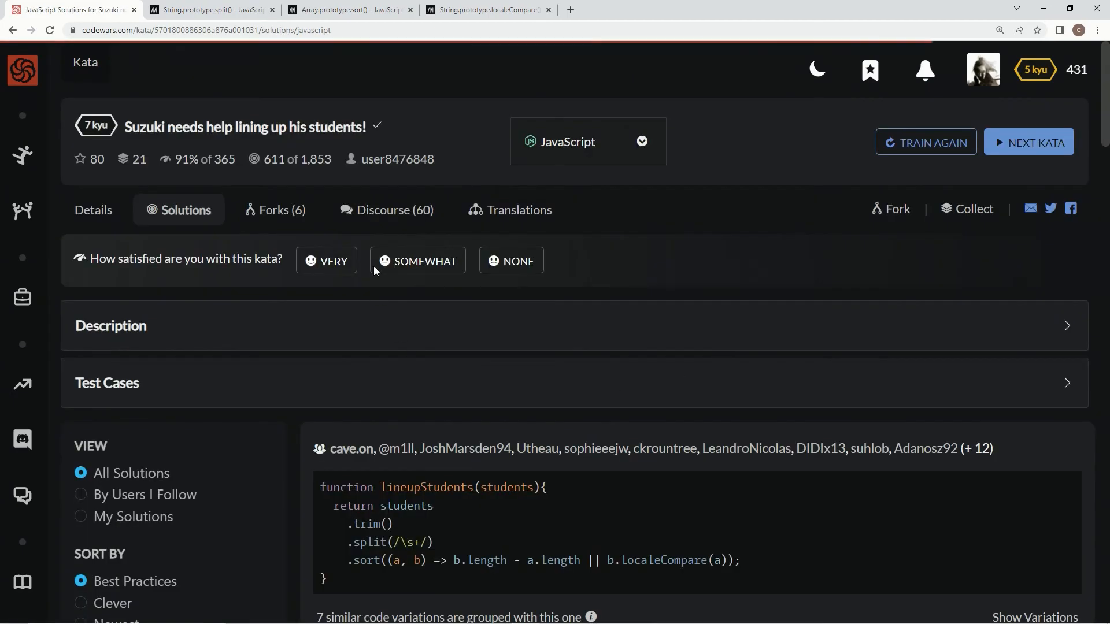
scroll(down, 3)
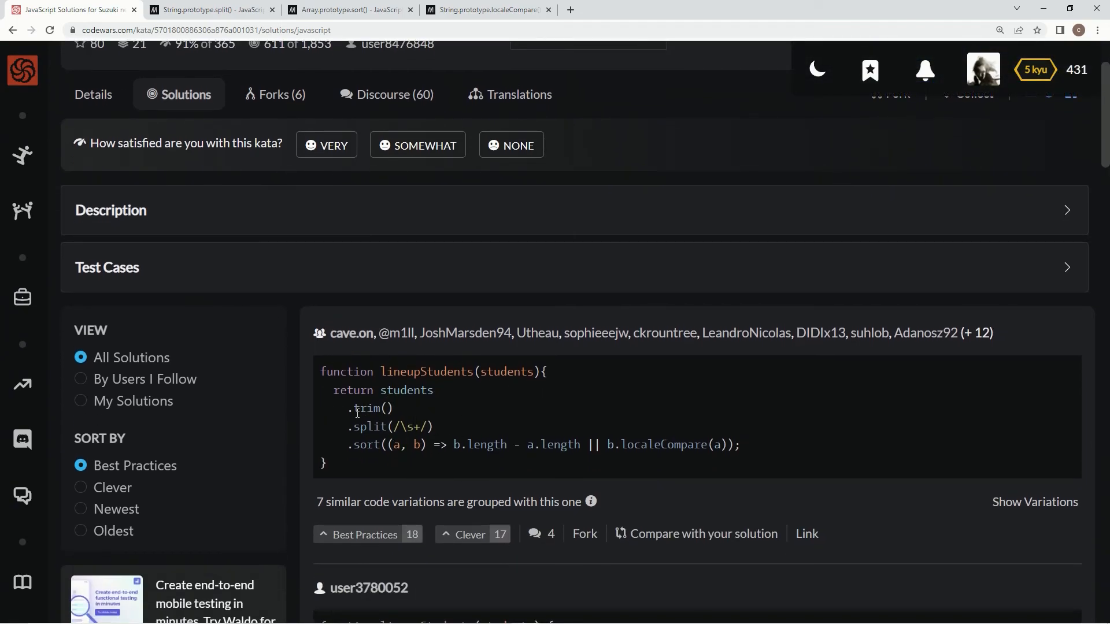
mouse_move(437, 430)
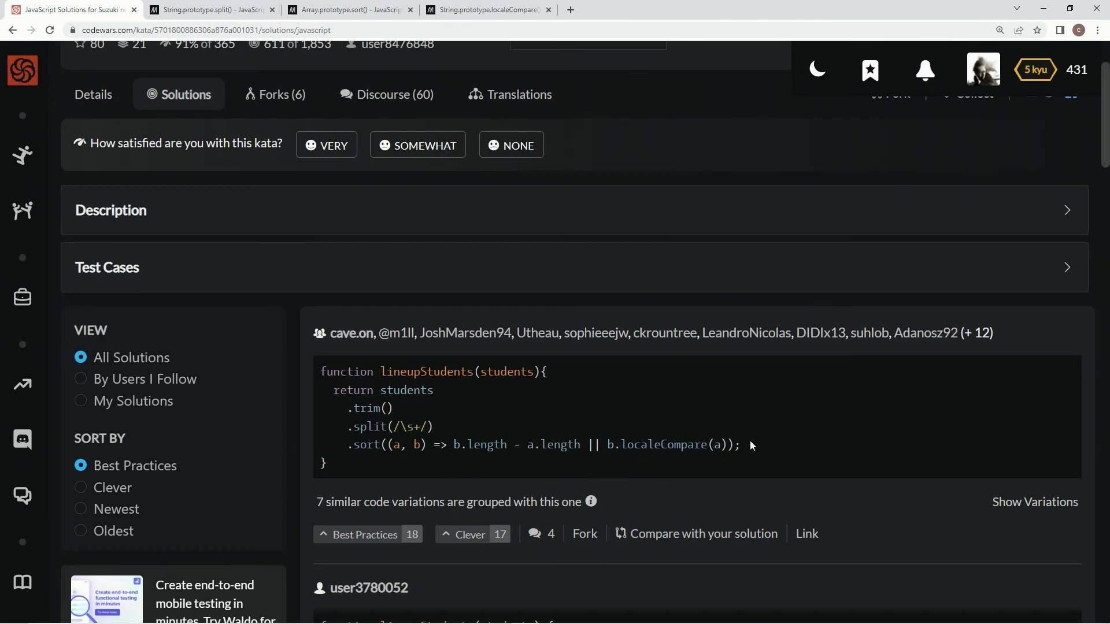
mouse_move(114, 407)
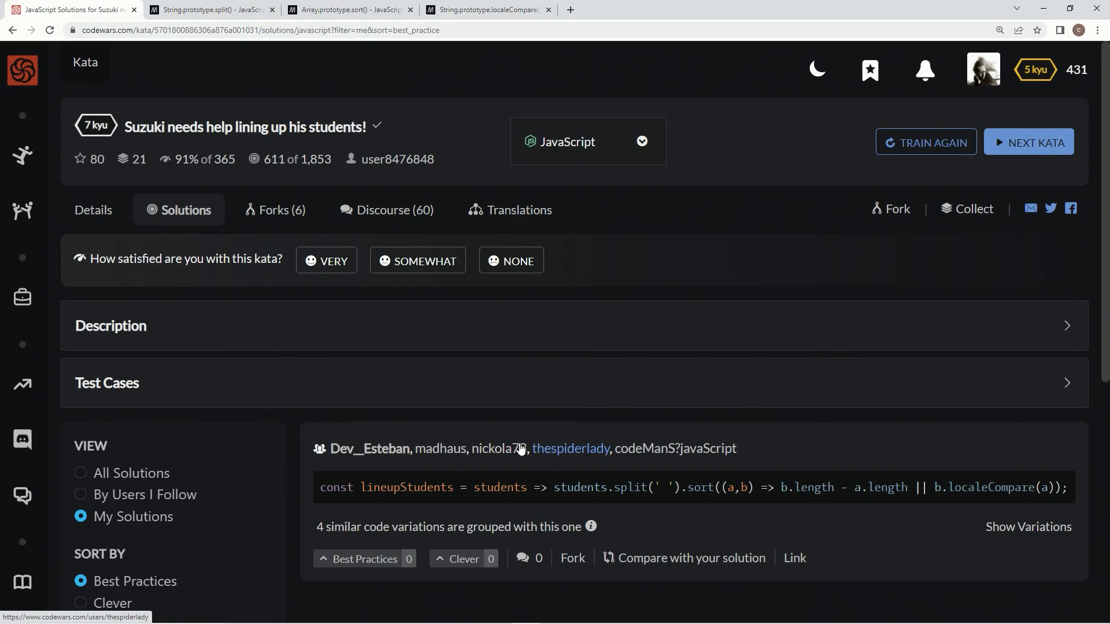
click(366, 558)
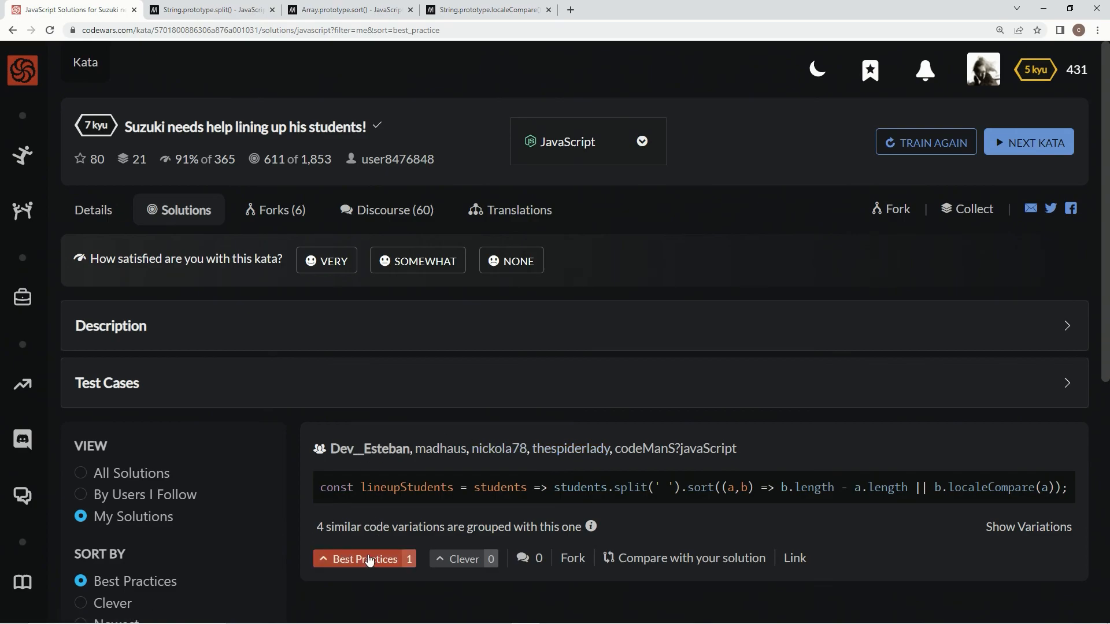